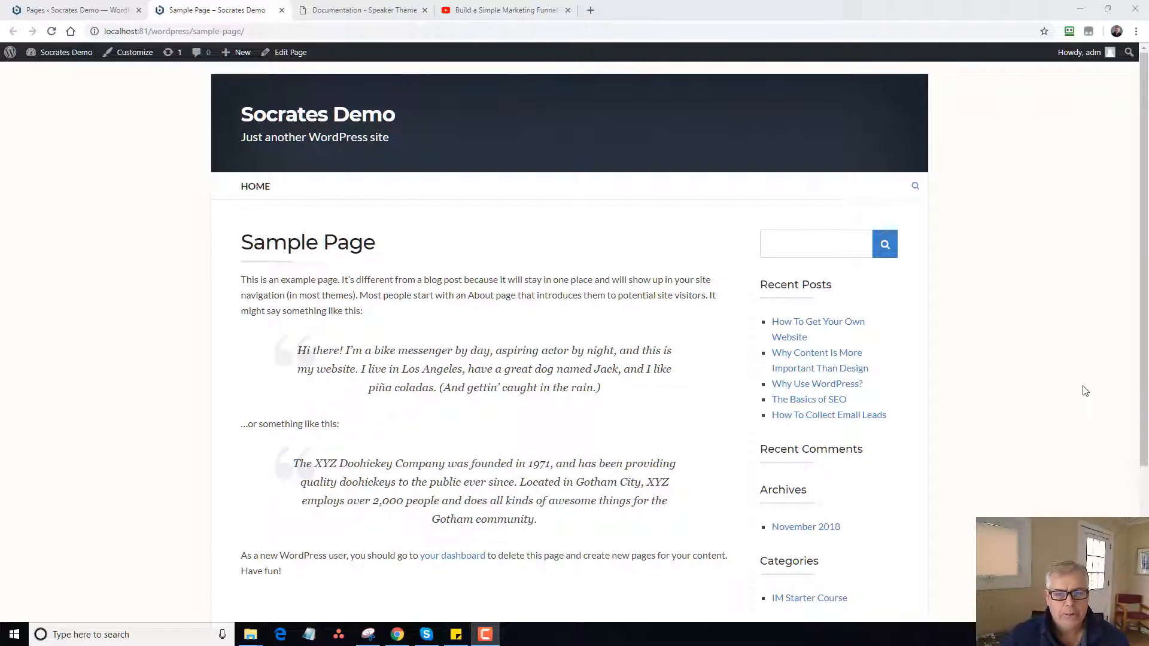
{"action": "mouse_move", "coordinate": [471, 292]}
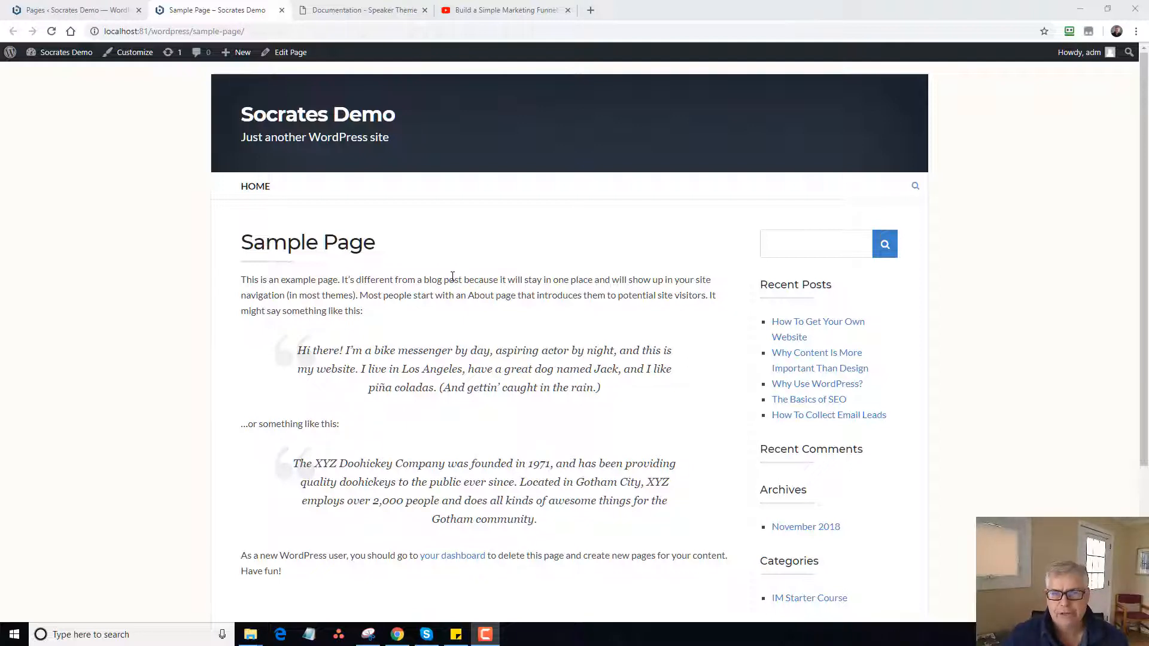
{"action": "mouse_move", "coordinate": [431, 247]}
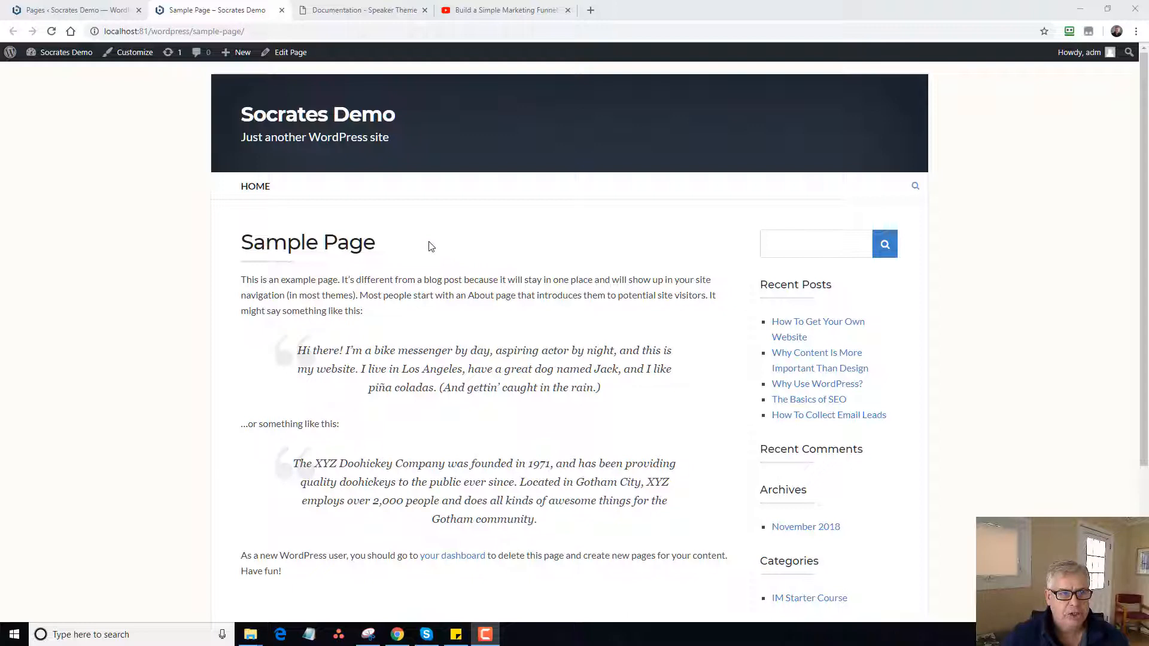
{"action": "mouse_move", "coordinate": [242, 52]}
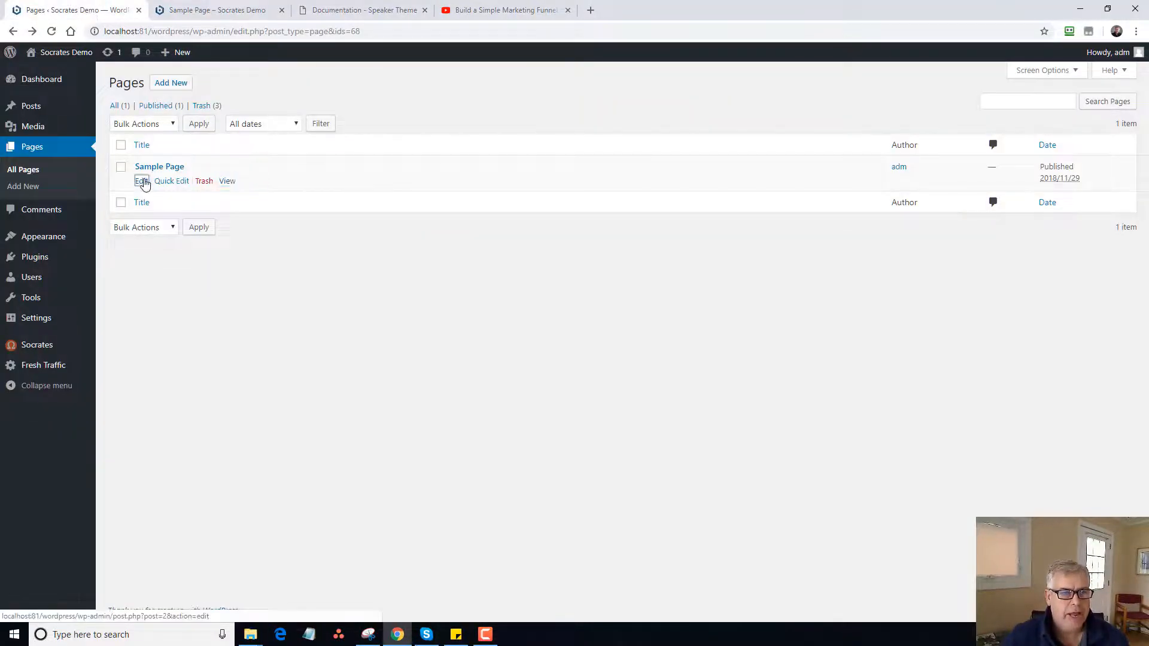
Switch Sample Page to Full Width then Home Sections template, update it, and view the live page.
{"action": "left_click", "coordinate": [139, 180]}
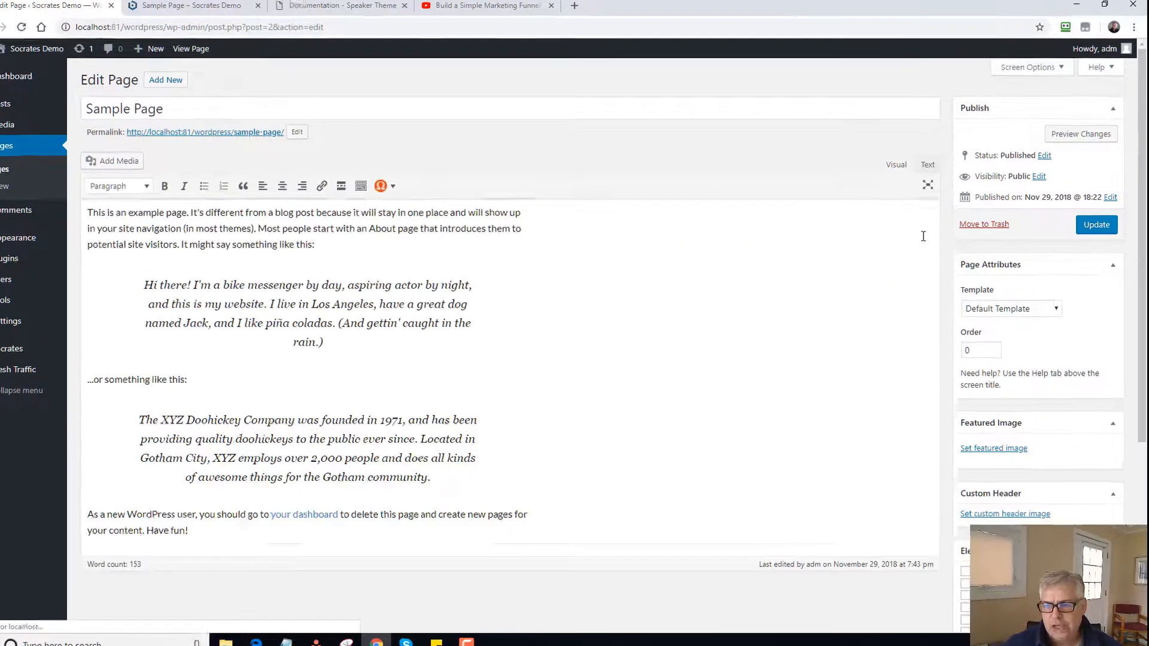
{"action": "left_click", "coordinate": [1053, 309]}
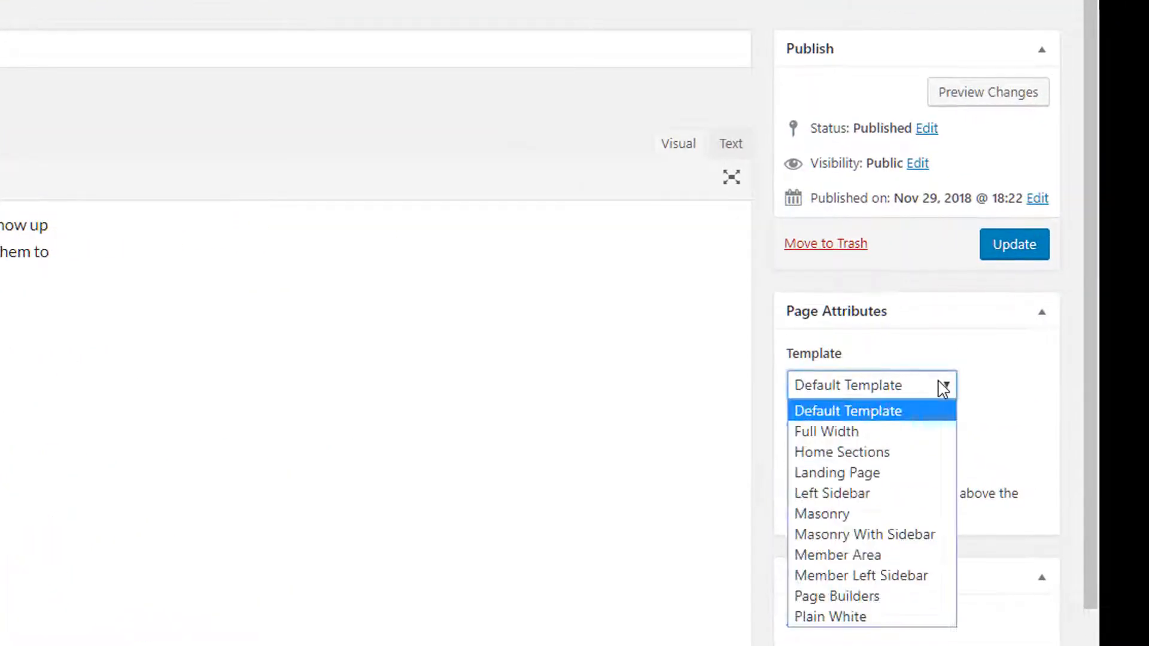
{"action": "left_click", "coordinate": [826, 432]}
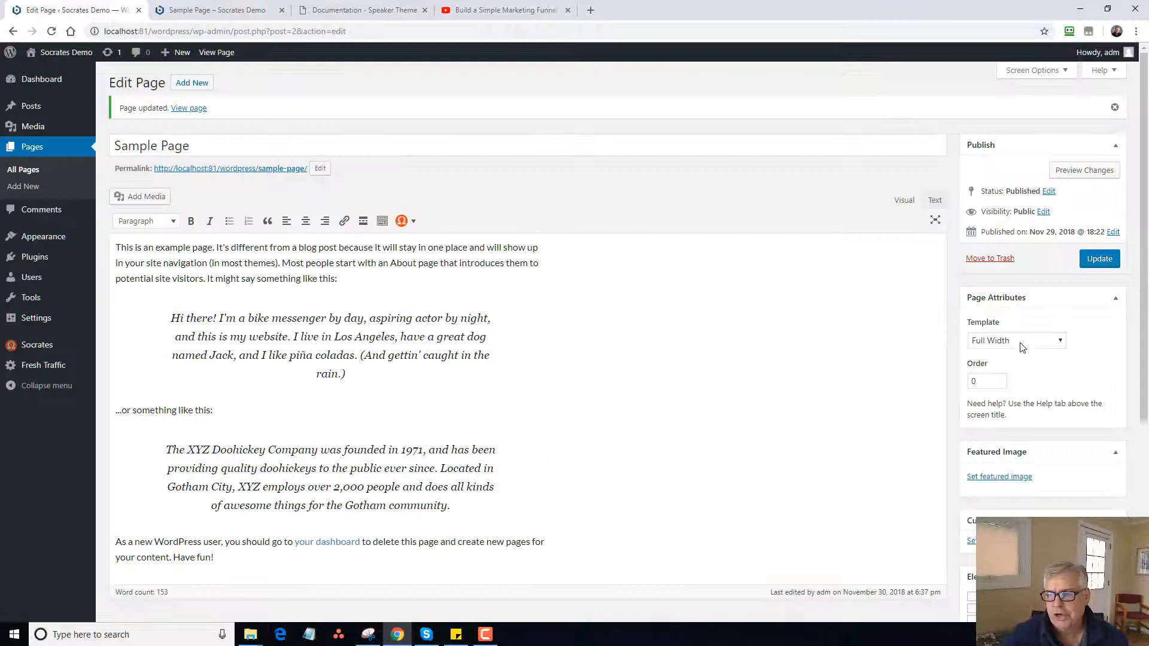
{"action": "left_click", "coordinate": [1016, 340]}
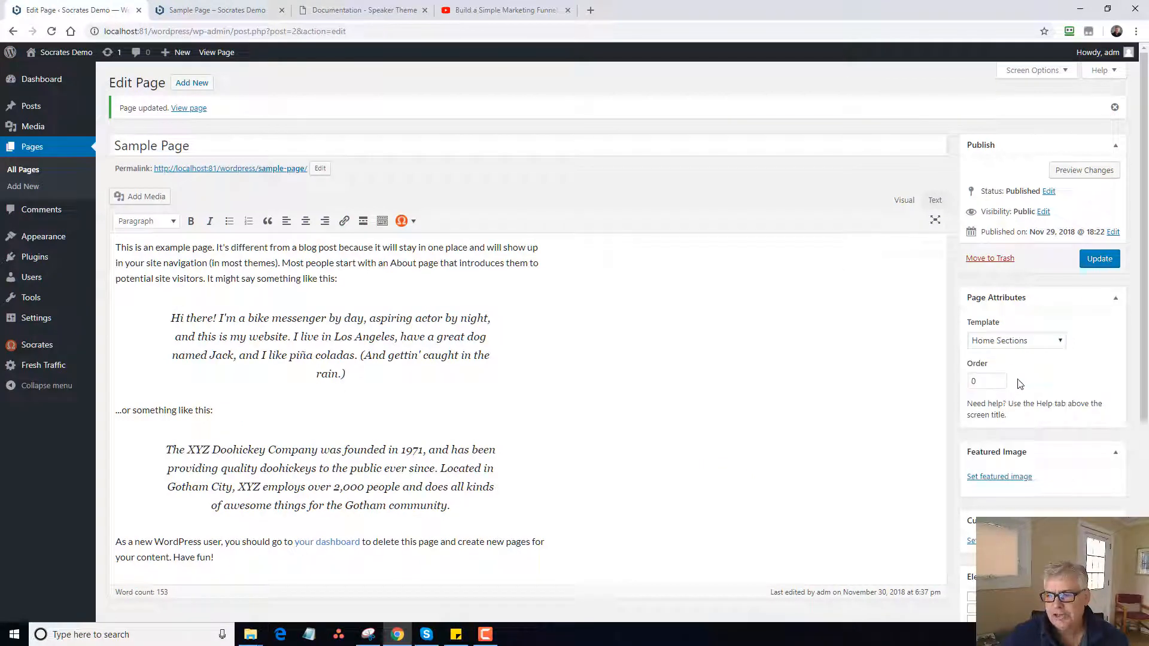
{"action": "left_click", "coordinate": [215, 9]}
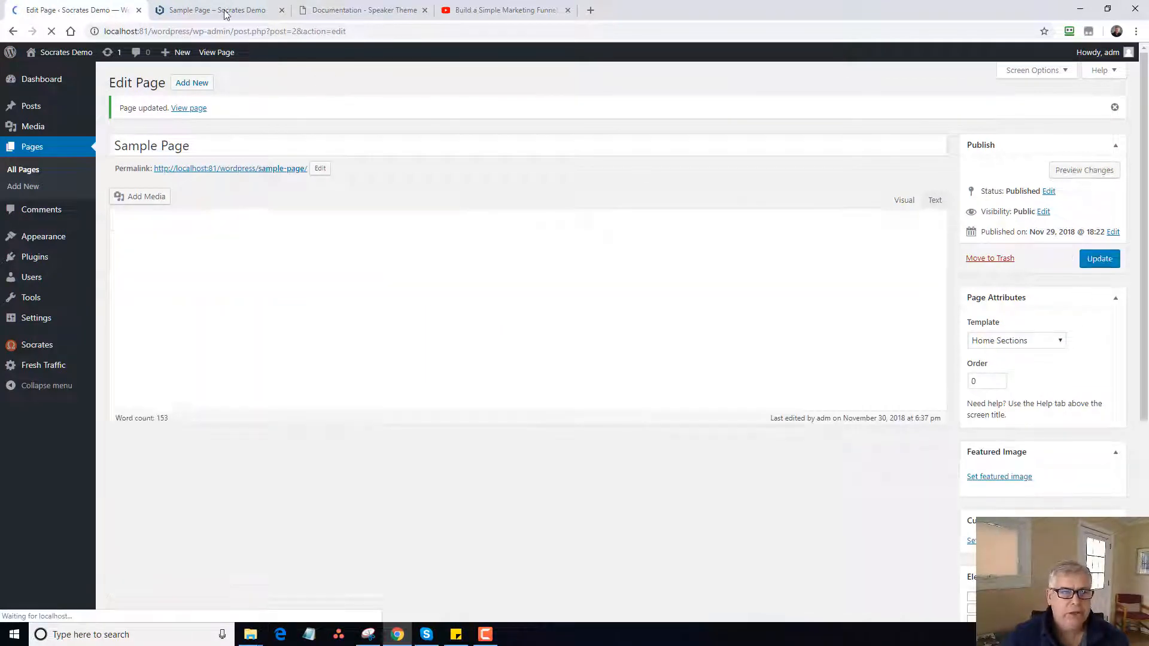
{"action": "left_click", "coordinate": [217, 10]}
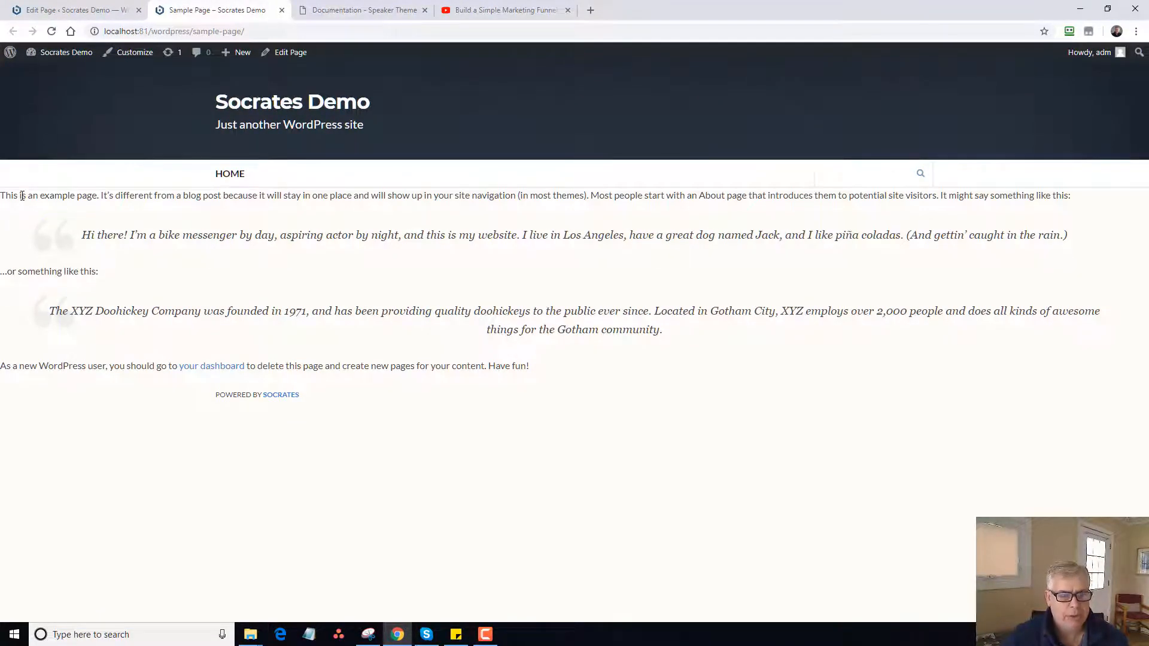
Insert the Socrates Full Section shortcode around the page text, update, and view the page.
{"action": "left_click", "coordinate": [69, 10]}
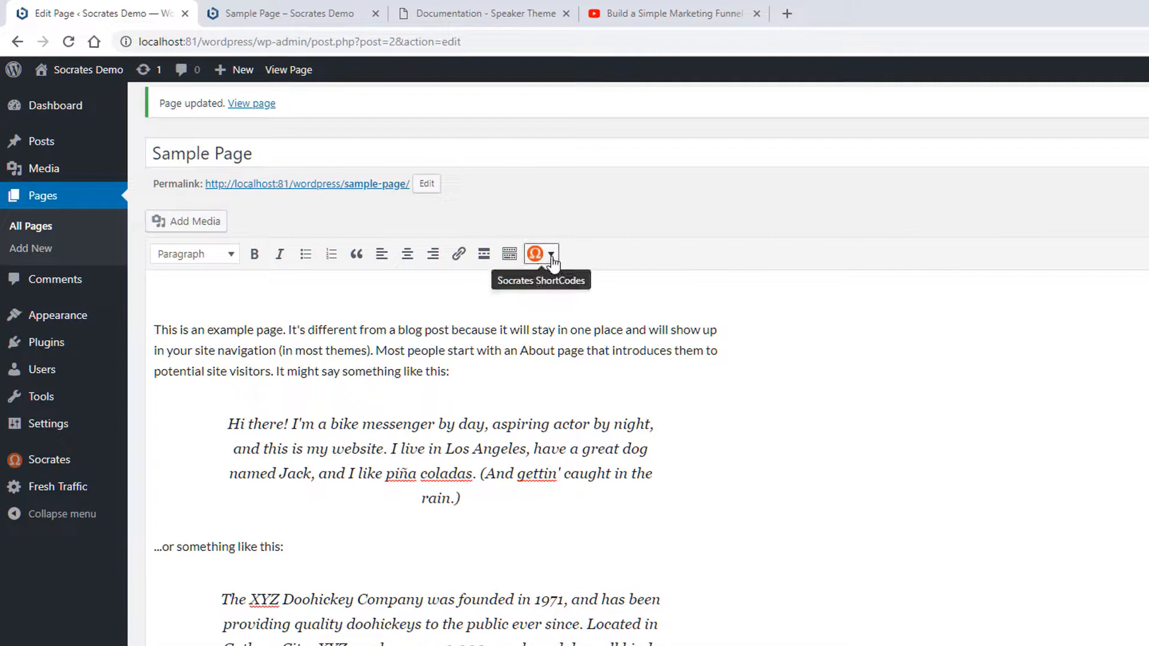
{"action": "left_click", "coordinate": [541, 254]}
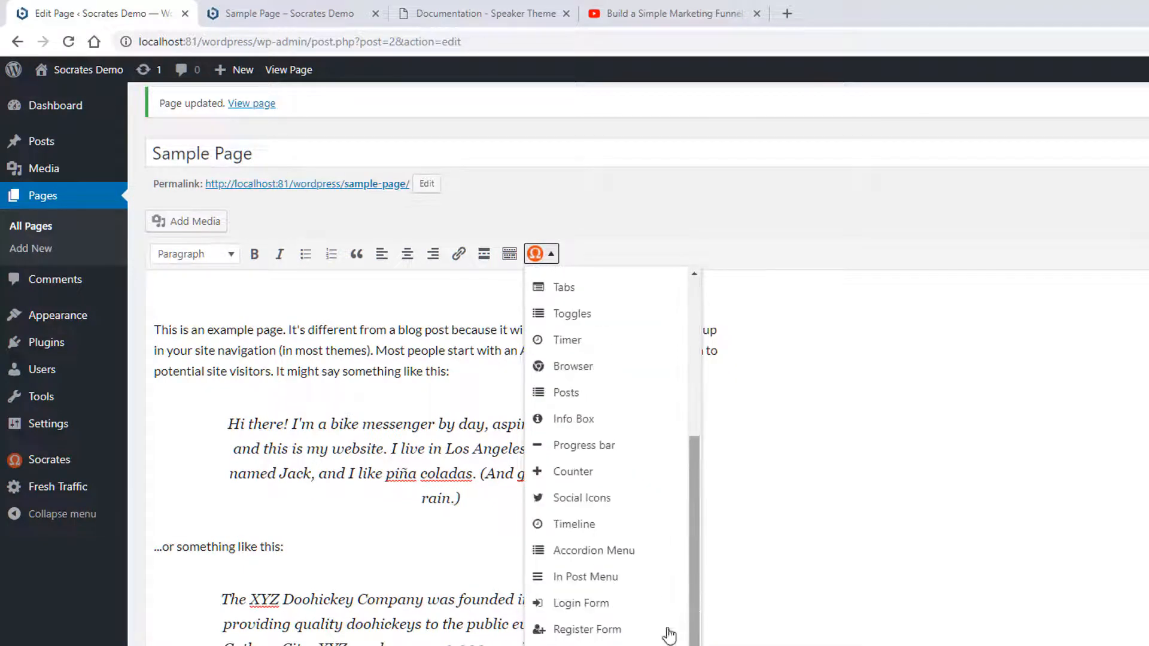
{"action": "mouse_move", "coordinate": [584, 445]}
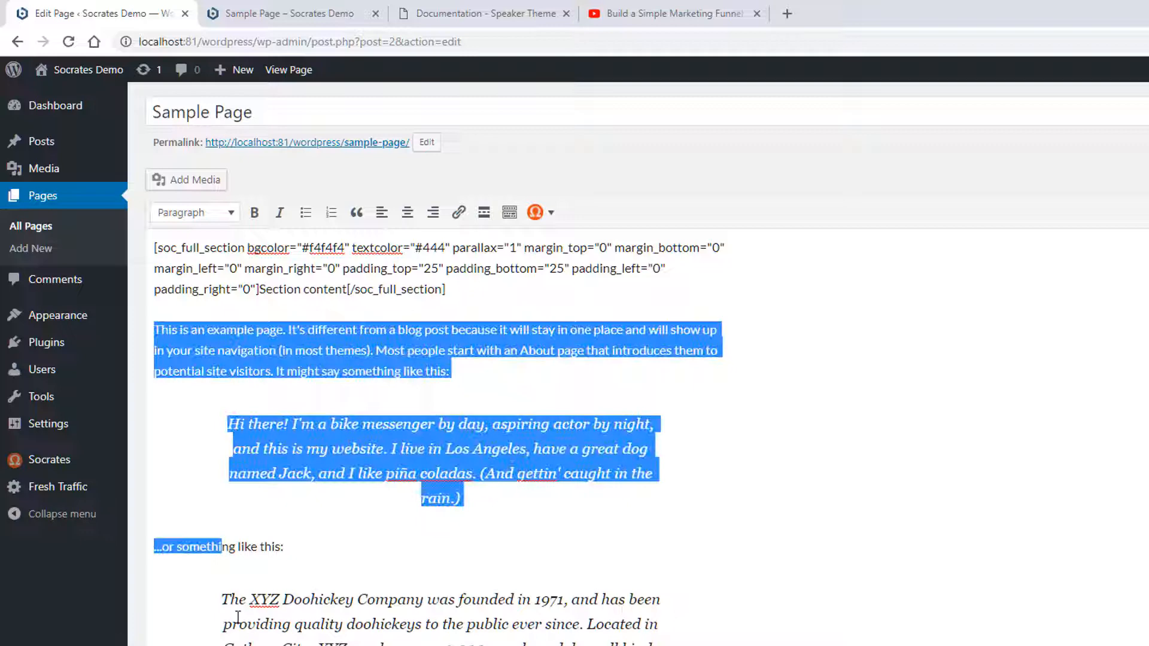
{"action": "key", "text": "Delete"}
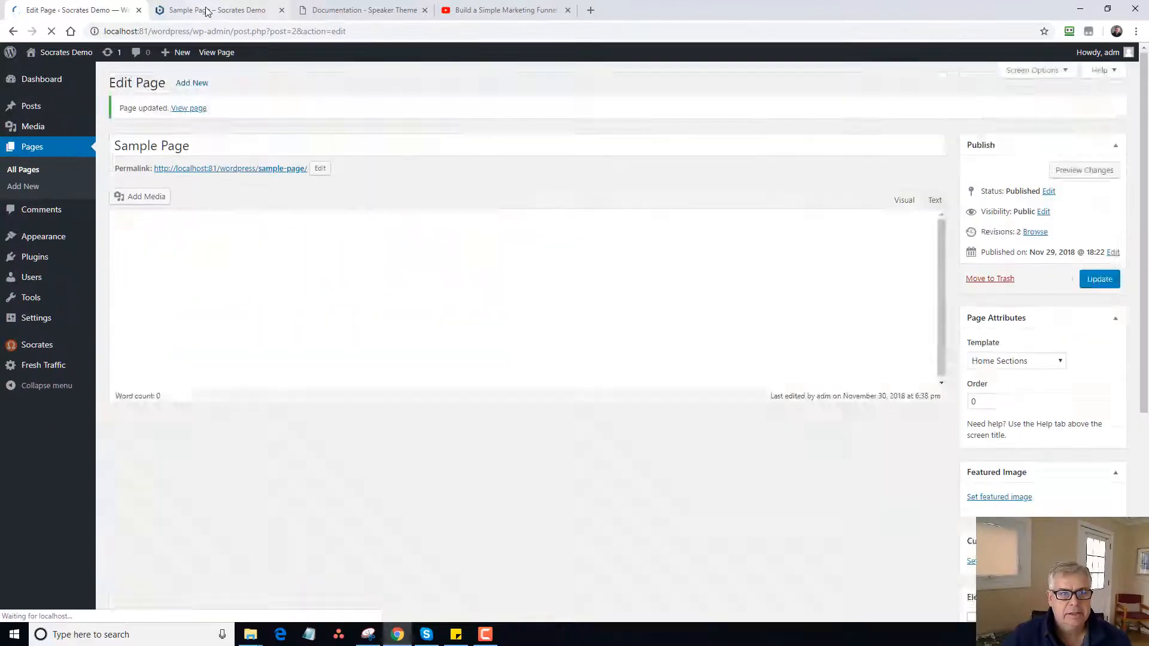
{"action": "left_click", "coordinate": [213, 9]}
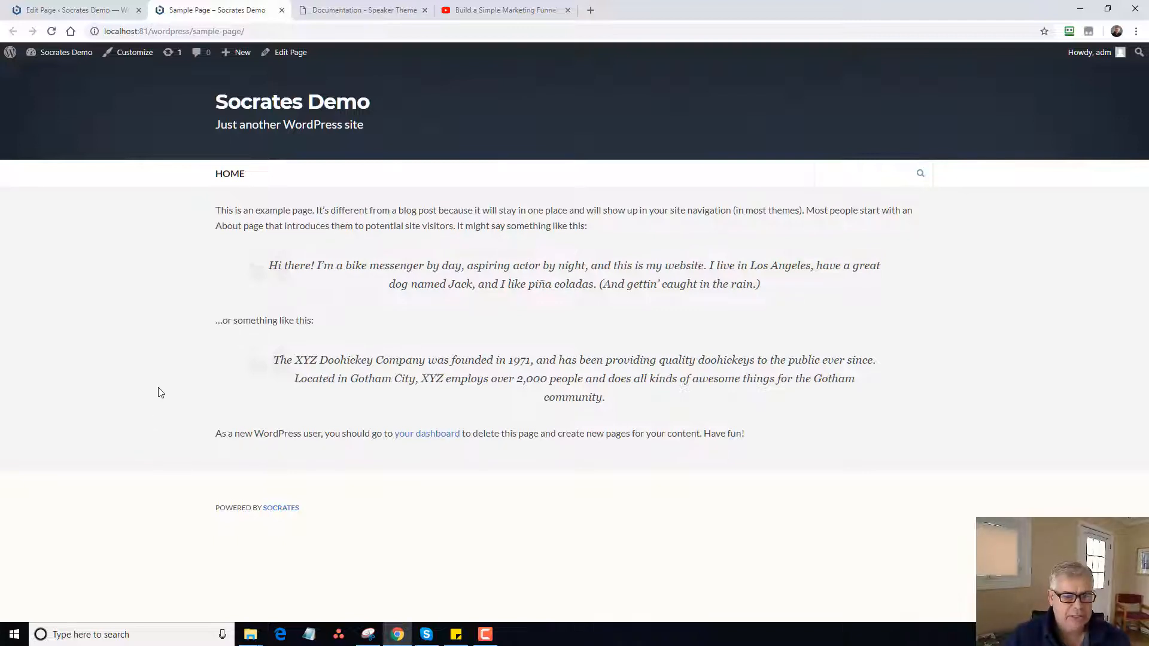
{"action": "mouse_move", "coordinate": [161, 380]}
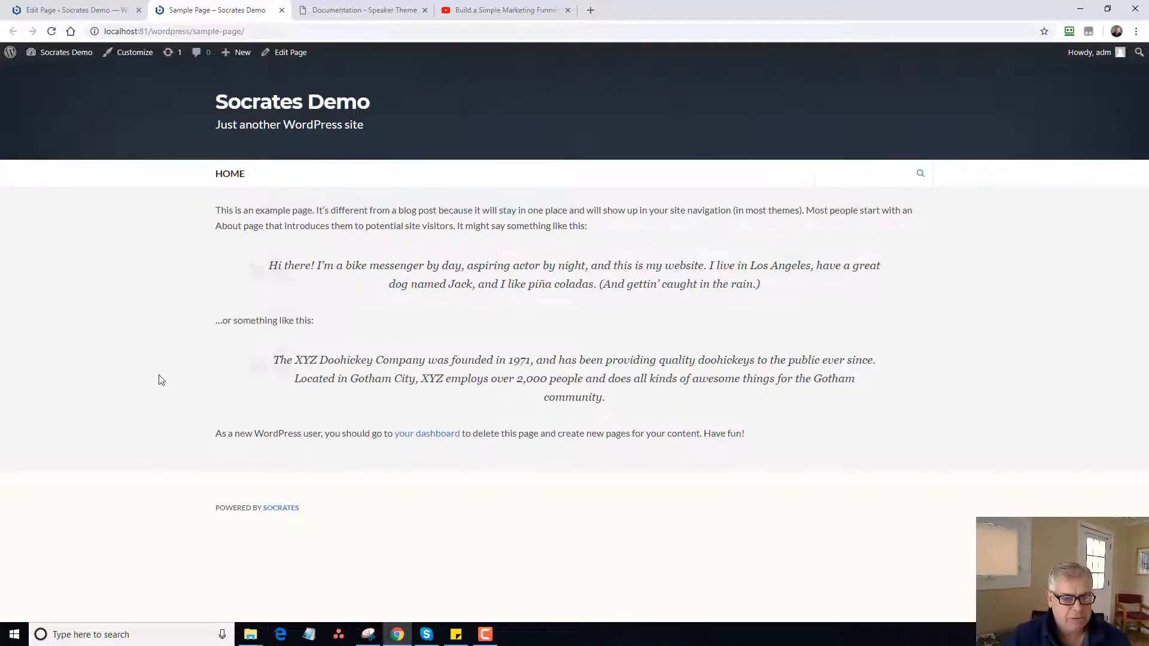
{"action": "mouse_move", "coordinate": [608, 361]}
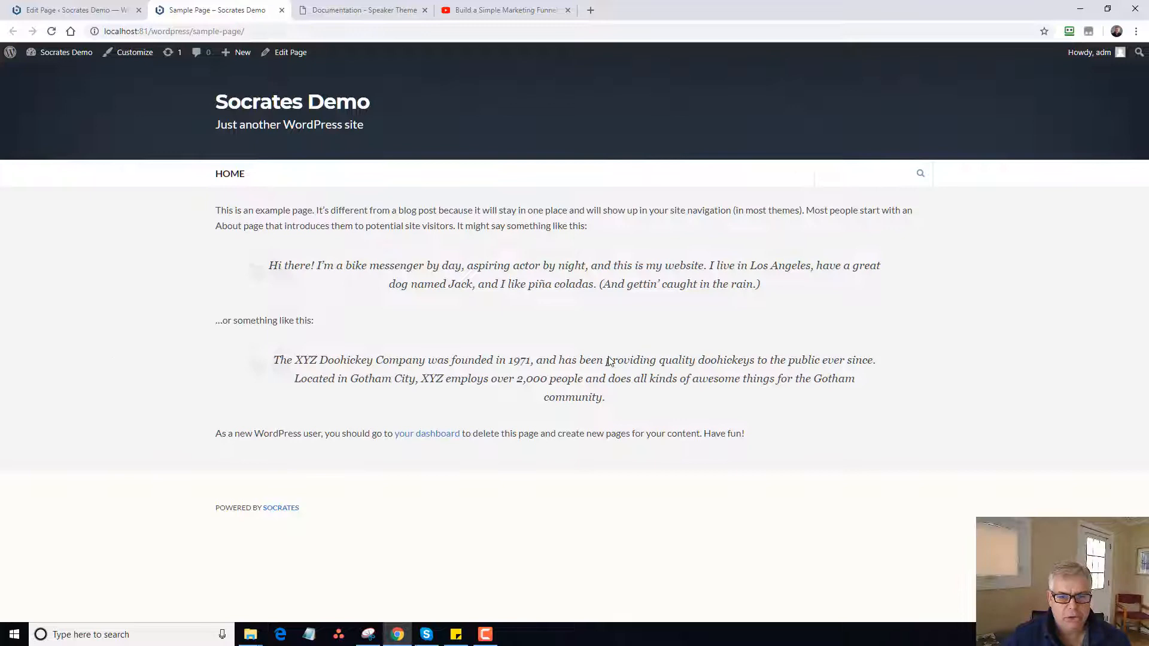
{"action": "mouse_move", "coordinate": [429, 316]}
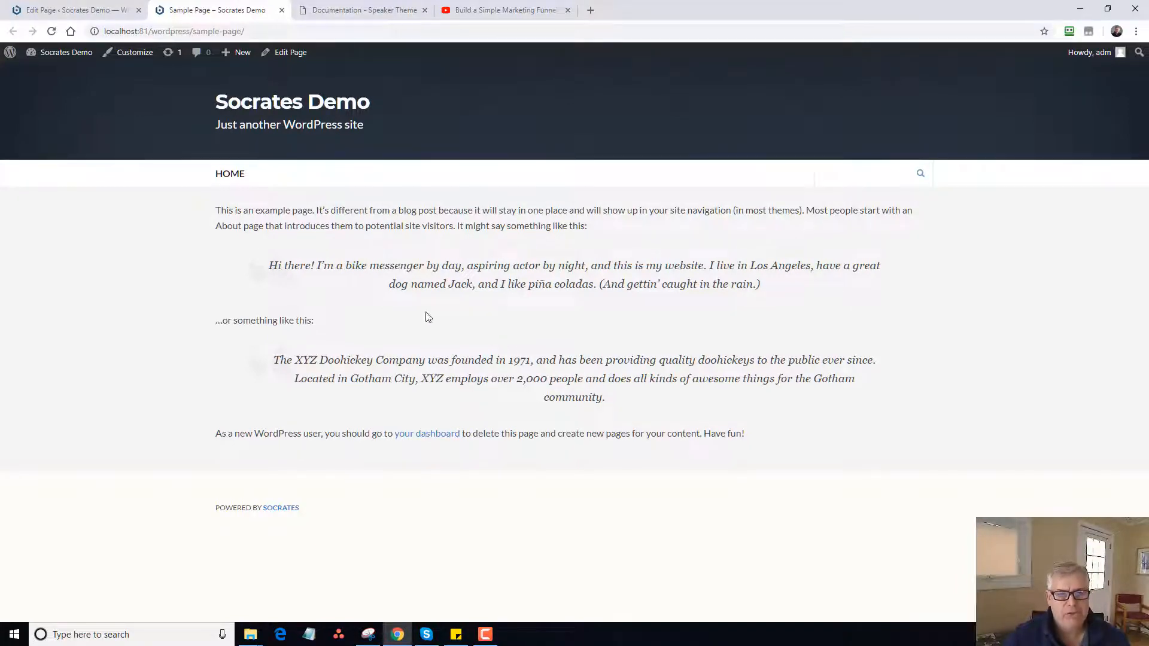
{"action": "mouse_move", "coordinate": [297, 248]}
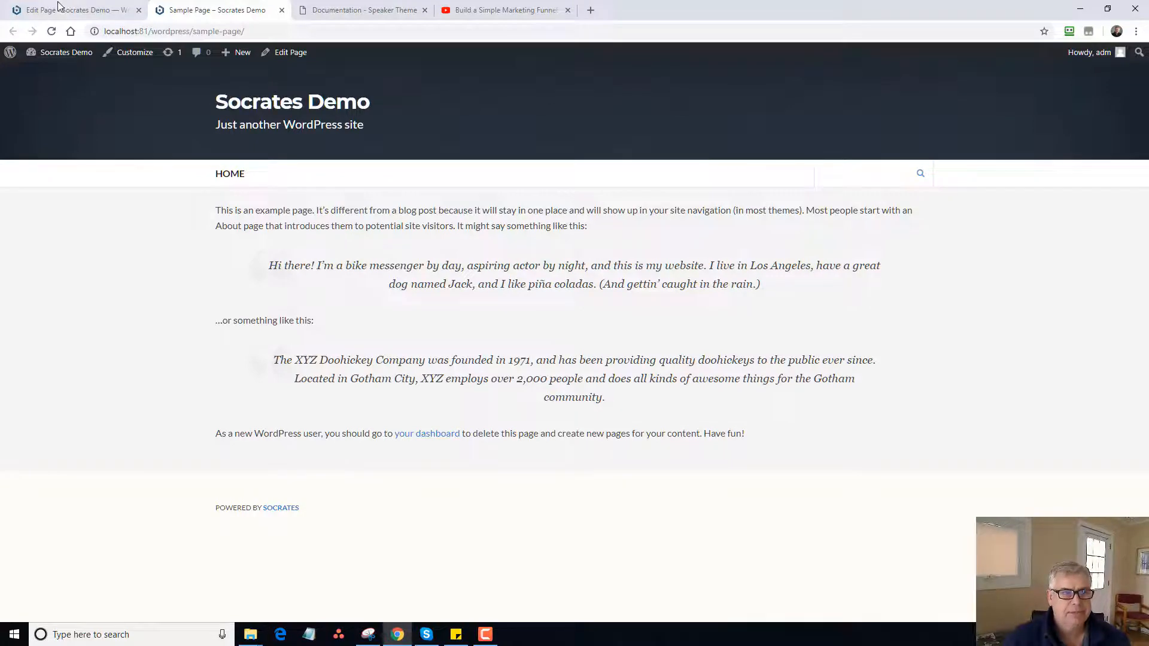
Drop the soc_full_section shortcode, switch to the Landing Page template, update and view it.
{"action": "left_click", "coordinate": [290, 52]}
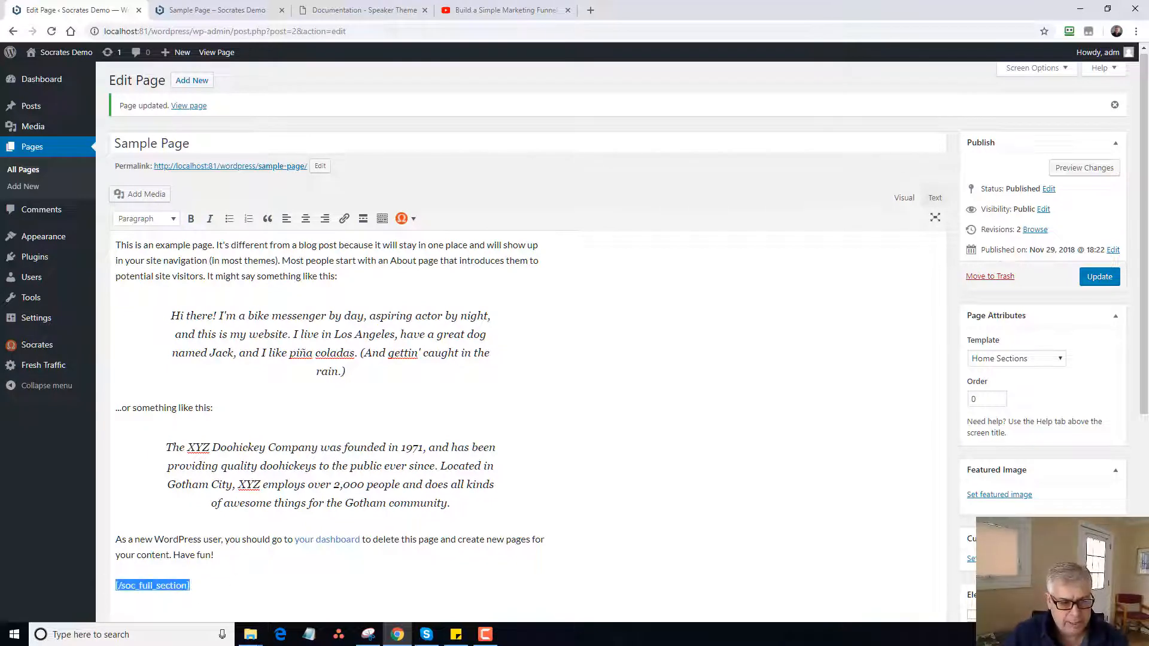
{"action": "left_click", "coordinate": [1015, 358]}
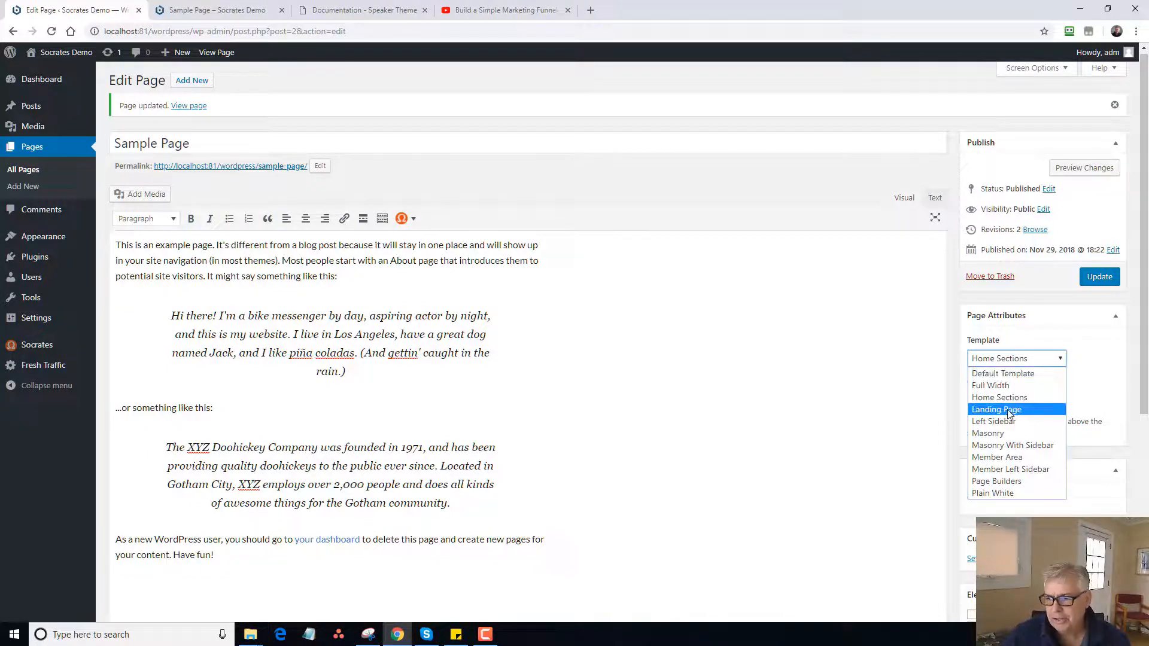
{"action": "left_click", "coordinate": [996, 409]}
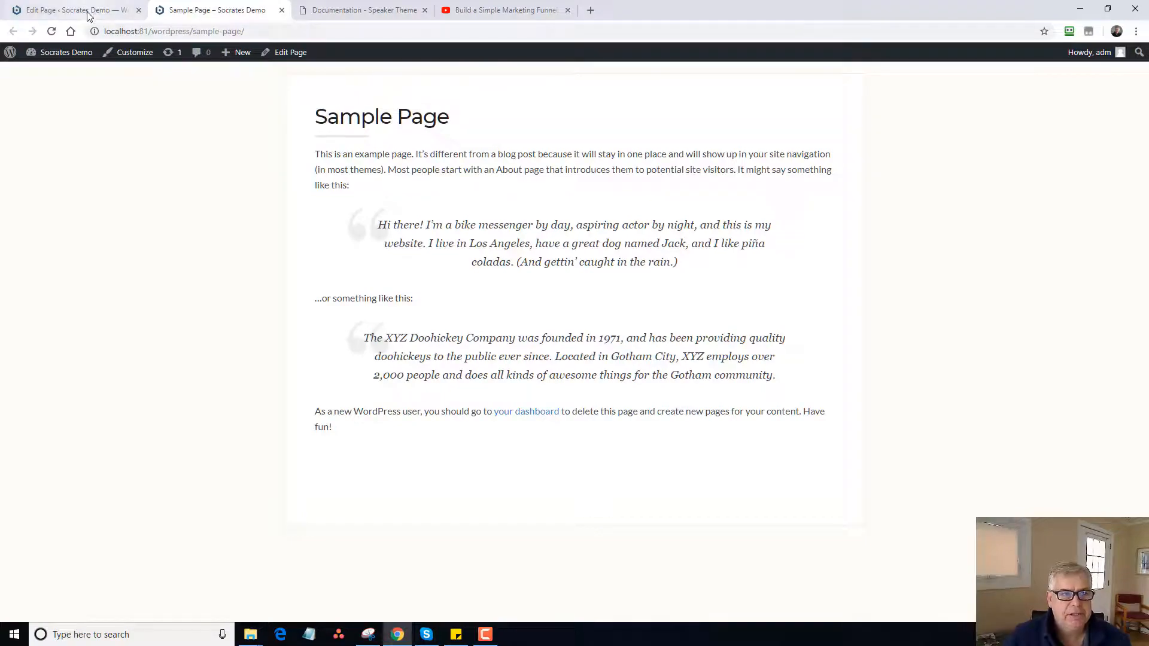
{"action": "left_click", "coordinate": [70, 10]}
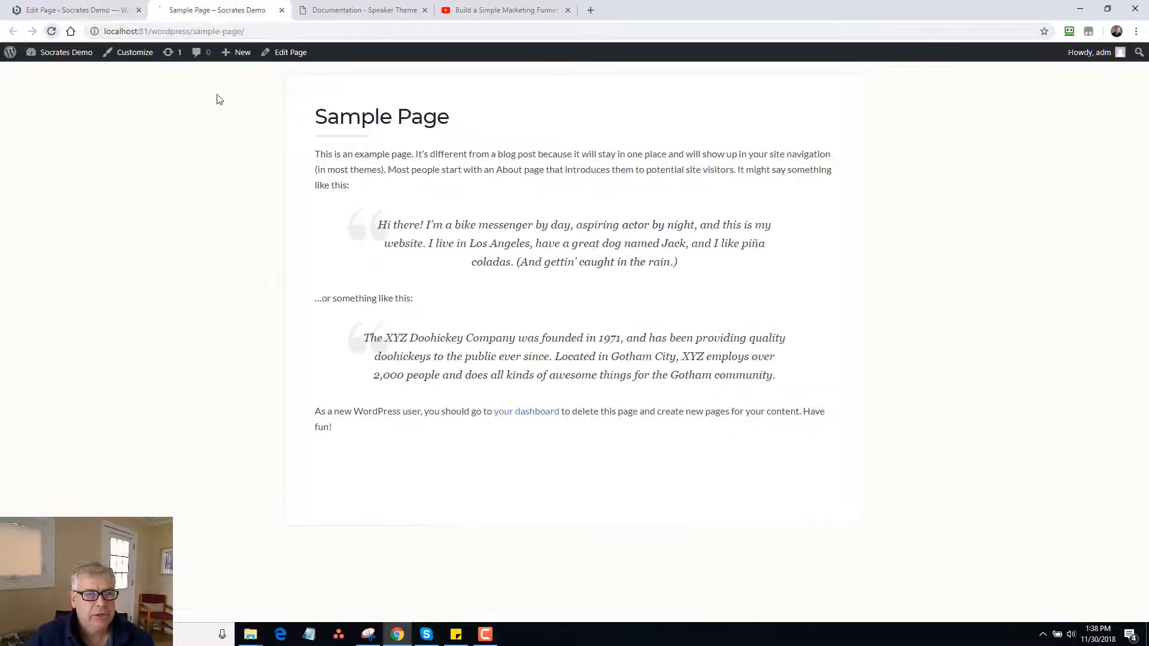
{"action": "scroll", "scroll_direction": "down", "scroll_amount": 3}
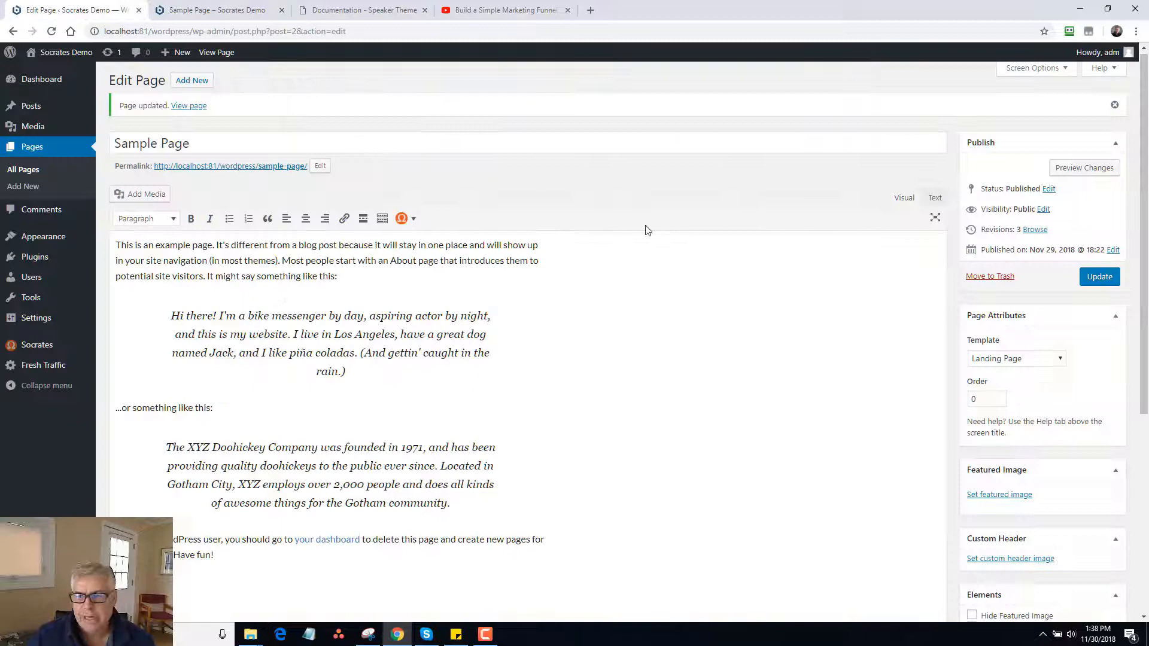
Switch Sample Page to the Left Sidebar template, update, and view it with the Recent Posts column.
{"action": "left_click", "coordinate": [1017, 358]}
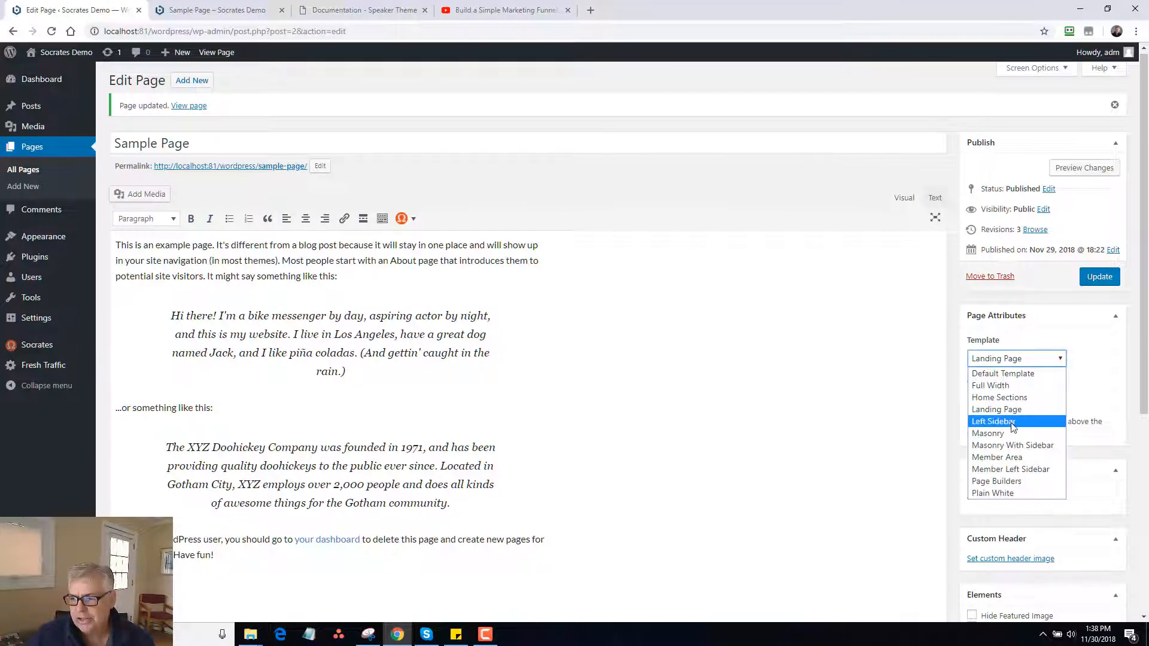
{"action": "left_click", "coordinate": [993, 421]}
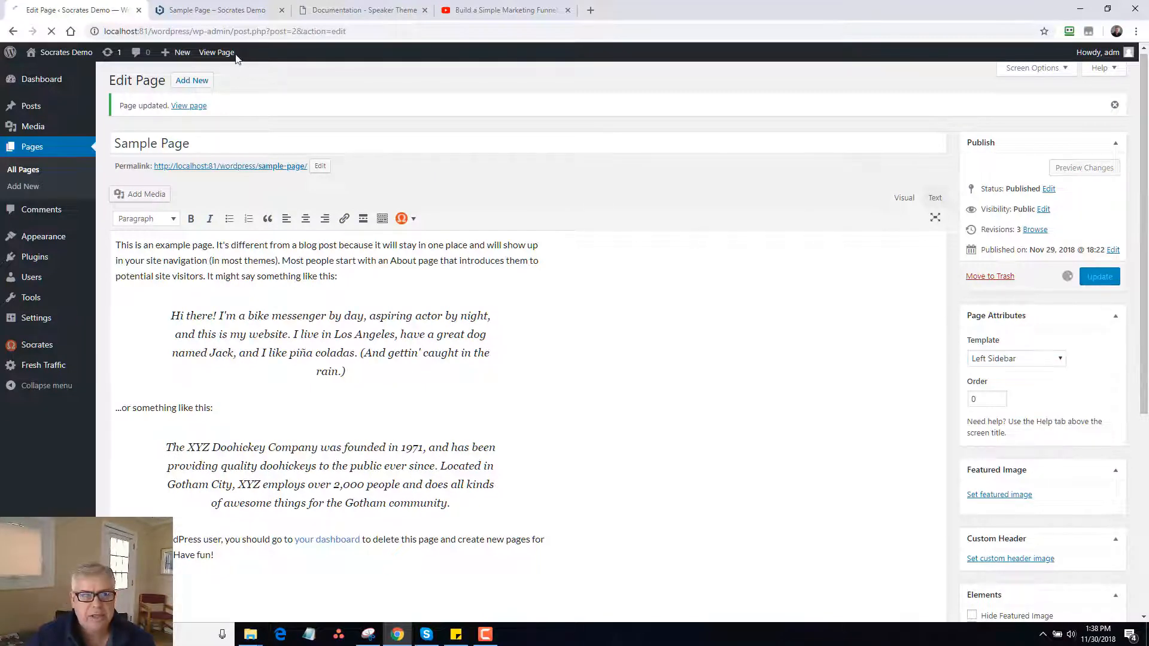
{"action": "left_click", "coordinate": [217, 52]}
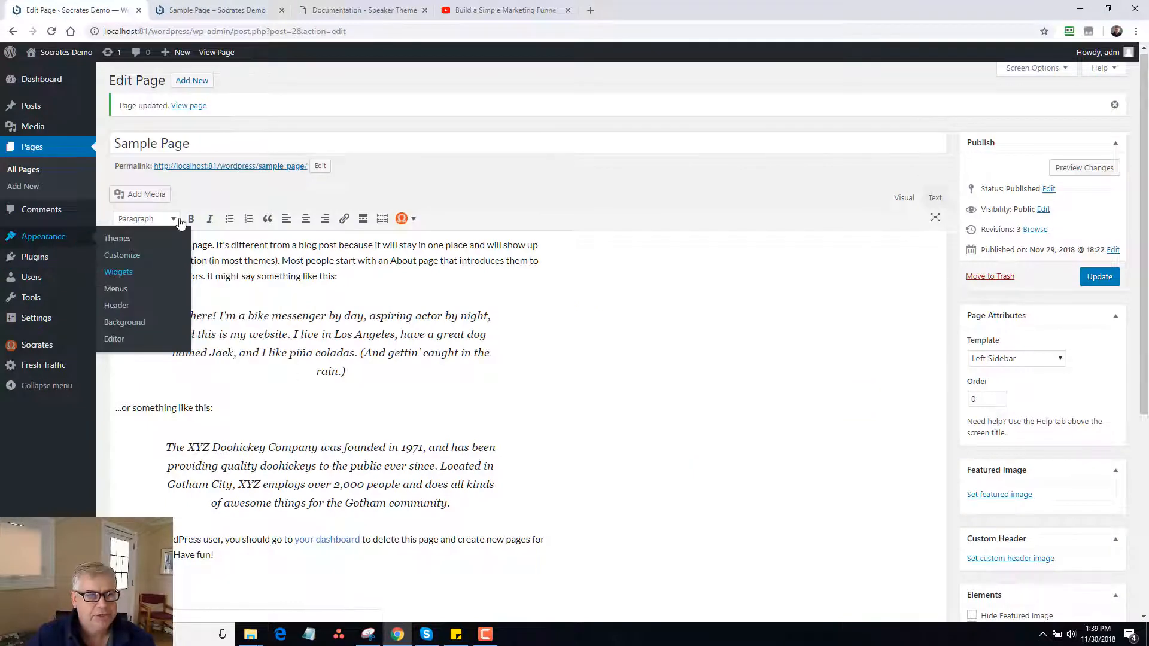
{"action": "left_click", "coordinate": [119, 272]}
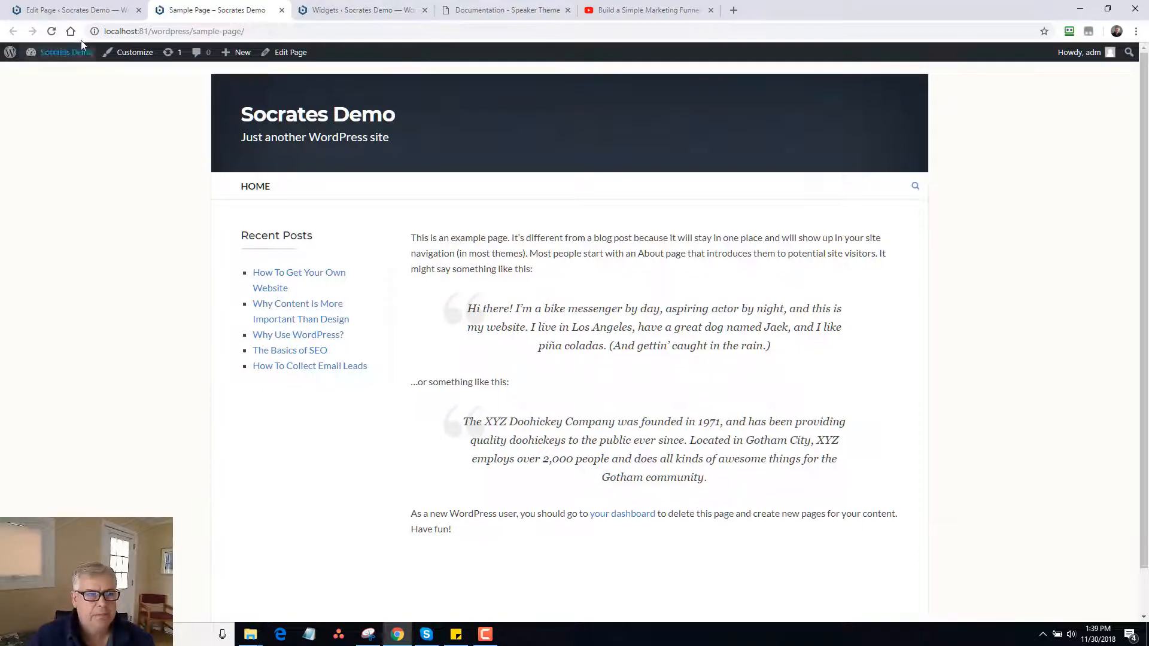
Switch Sample Page to the Masonry template, update, and view the live page.
{"action": "left_click", "coordinate": [1016, 358]}
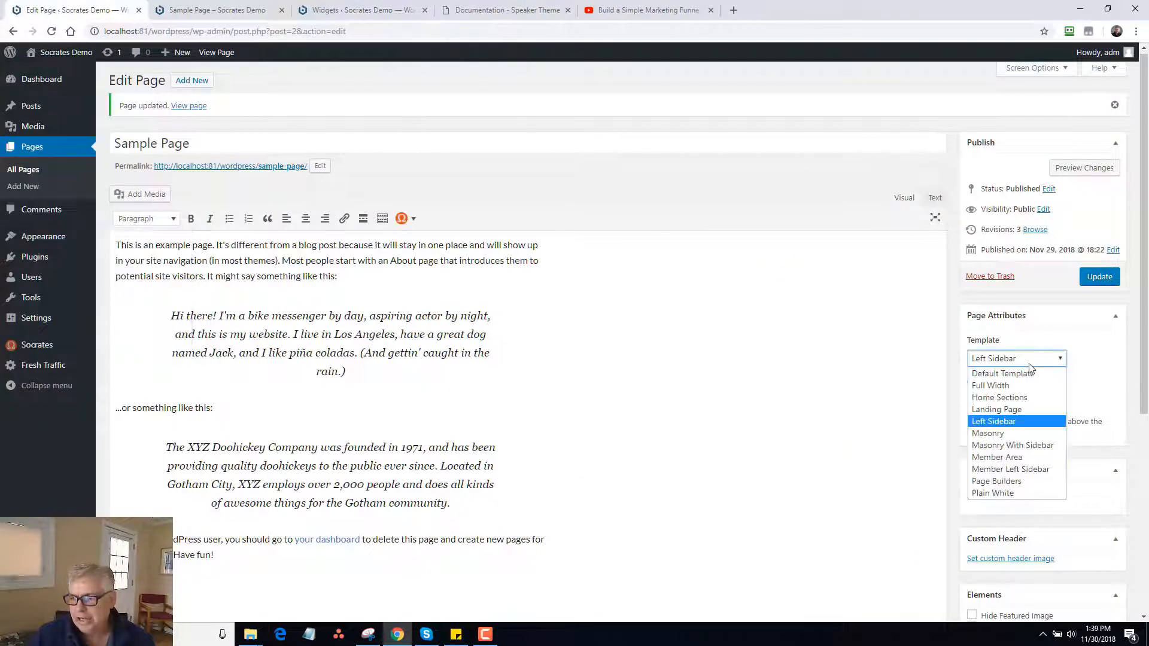
{"action": "left_click", "coordinate": [987, 433]}
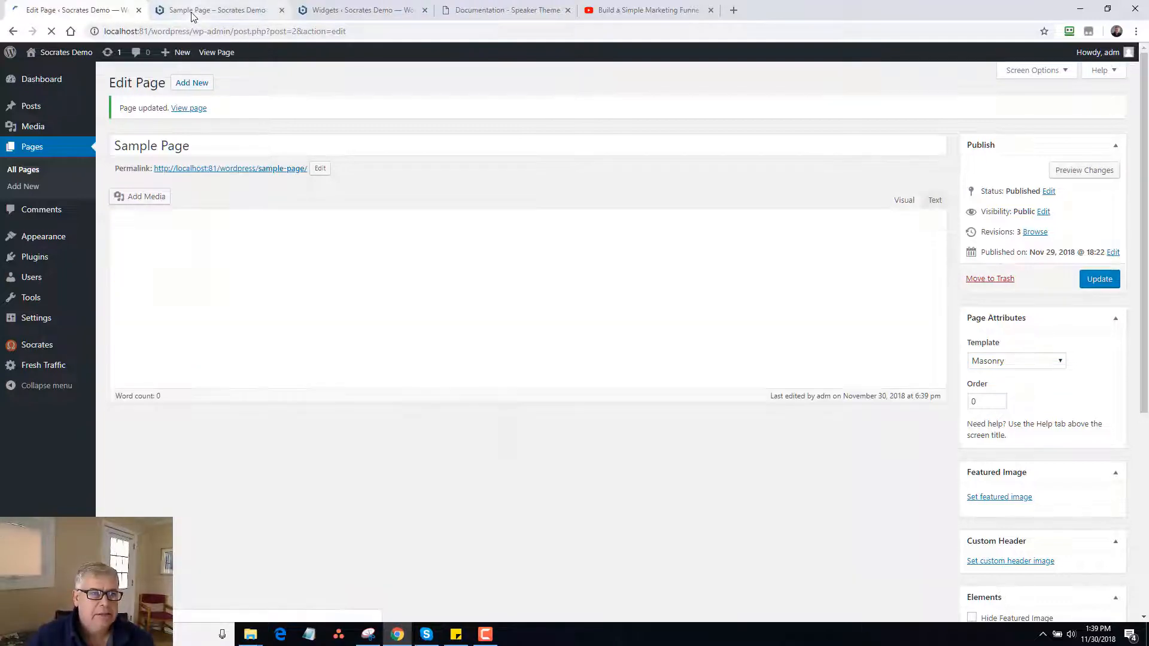
{"action": "left_click", "coordinate": [214, 10]}
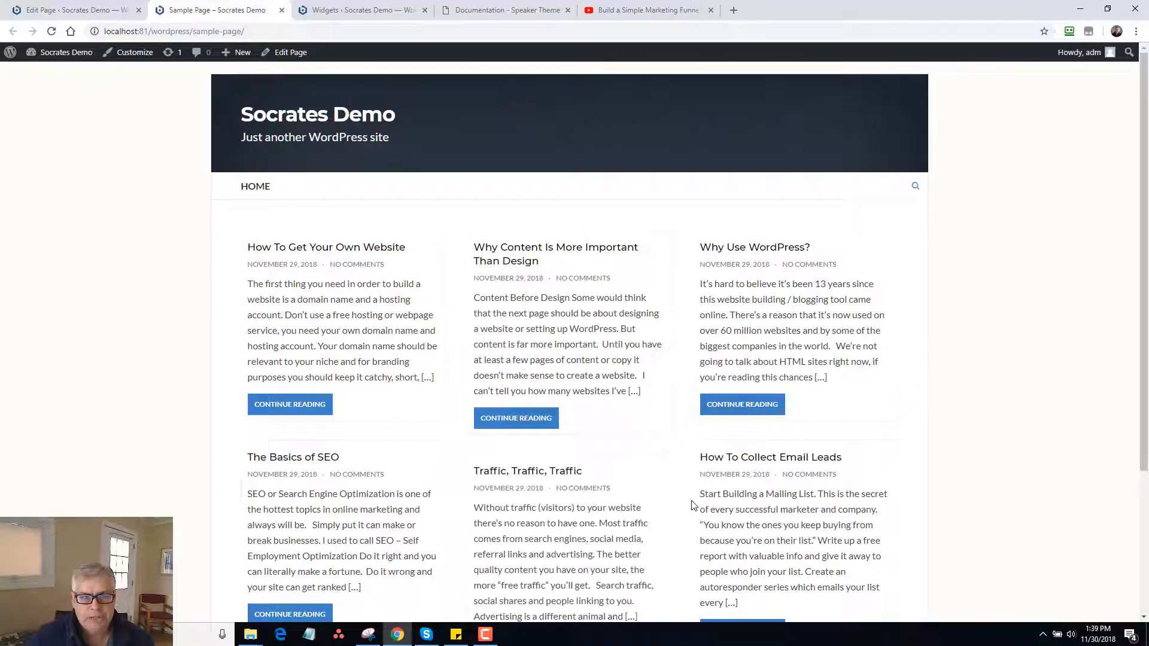
Switch Sample Page to the Masonry With Sidebar template and update it.
{"action": "left_click", "coordinate": [69, 11]}
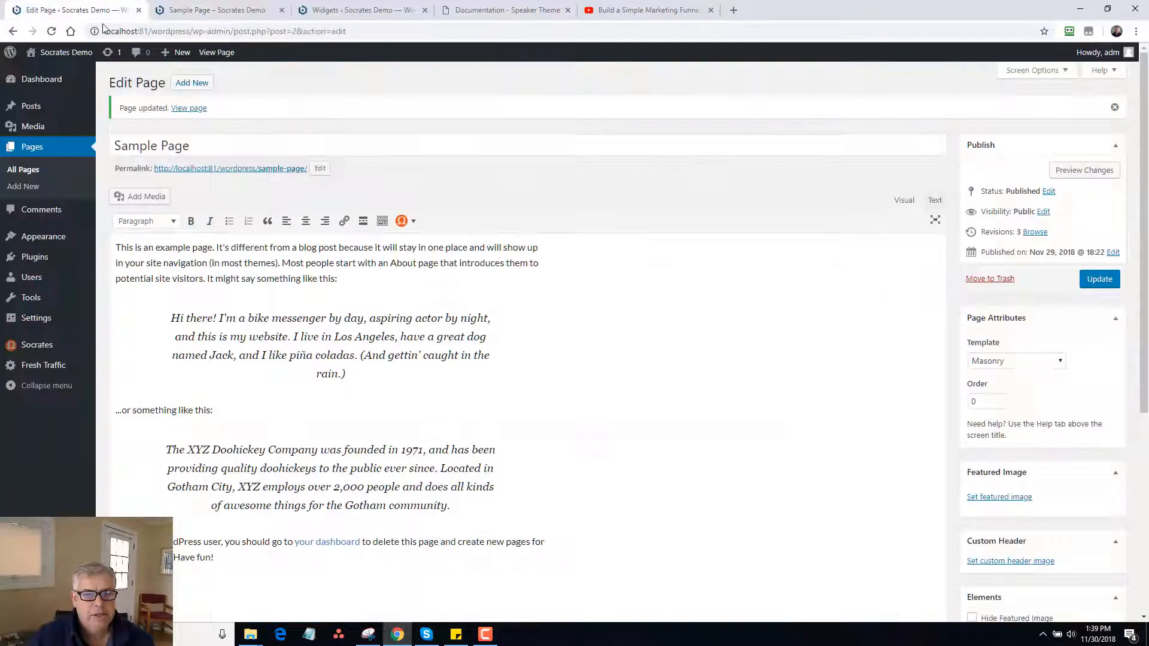
{"action": "left_click", "coordinate": [1016, 361]}
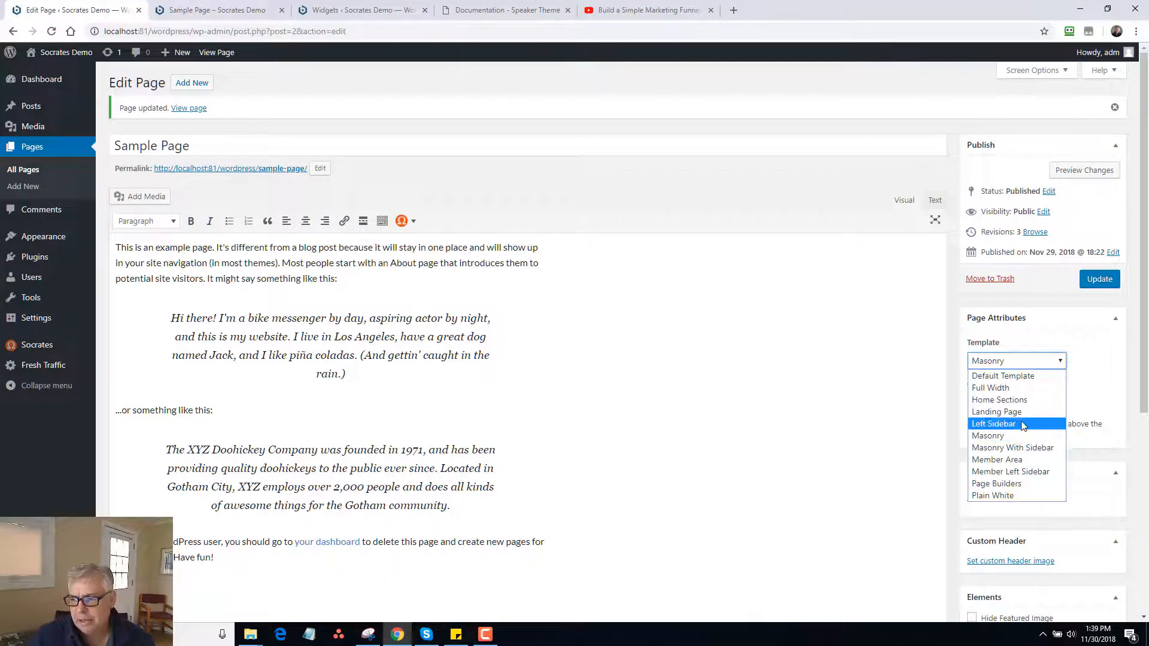
{"action": "left_click", "coordinate": [1013, 448]}
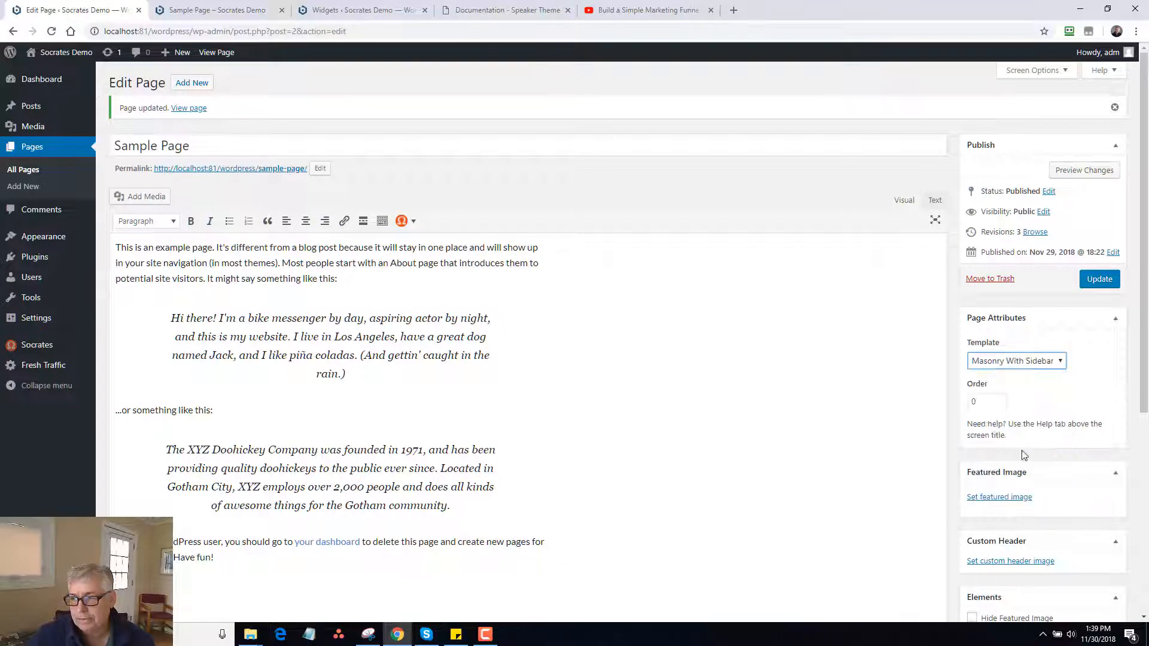
{"action": "left_click", "coordinate": [213, 10]}
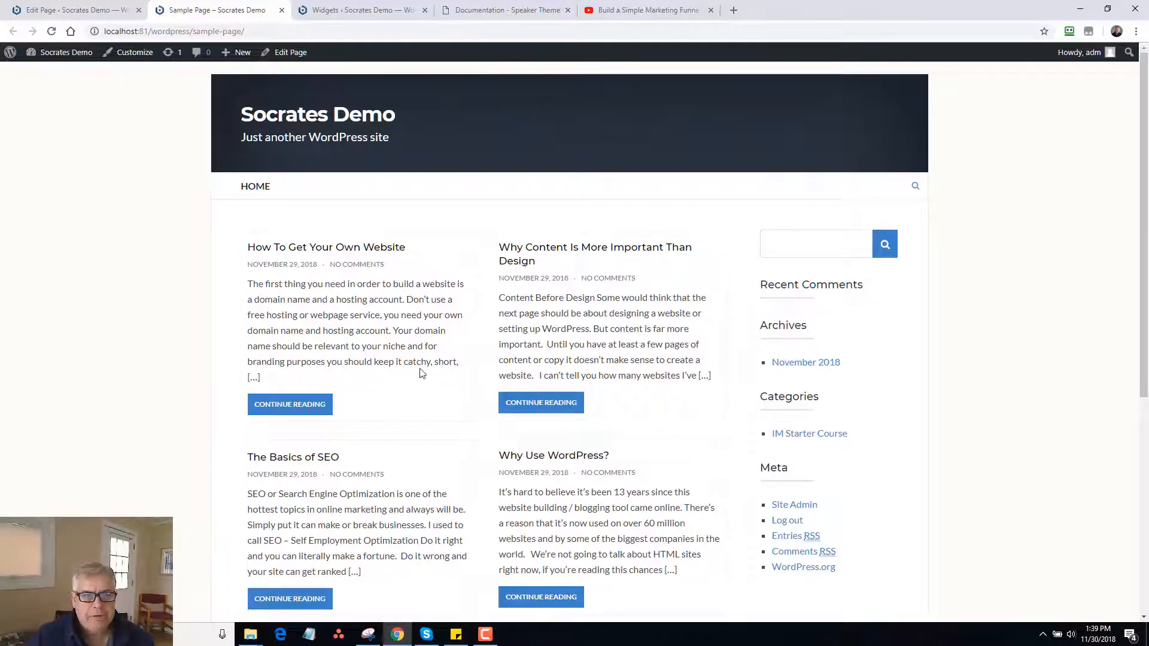
Switch to the Member Area template, update, and drag Recent Posts into the Member Sidebar widget area.
{"action": "left_click", "coordinate": [69, 10]}
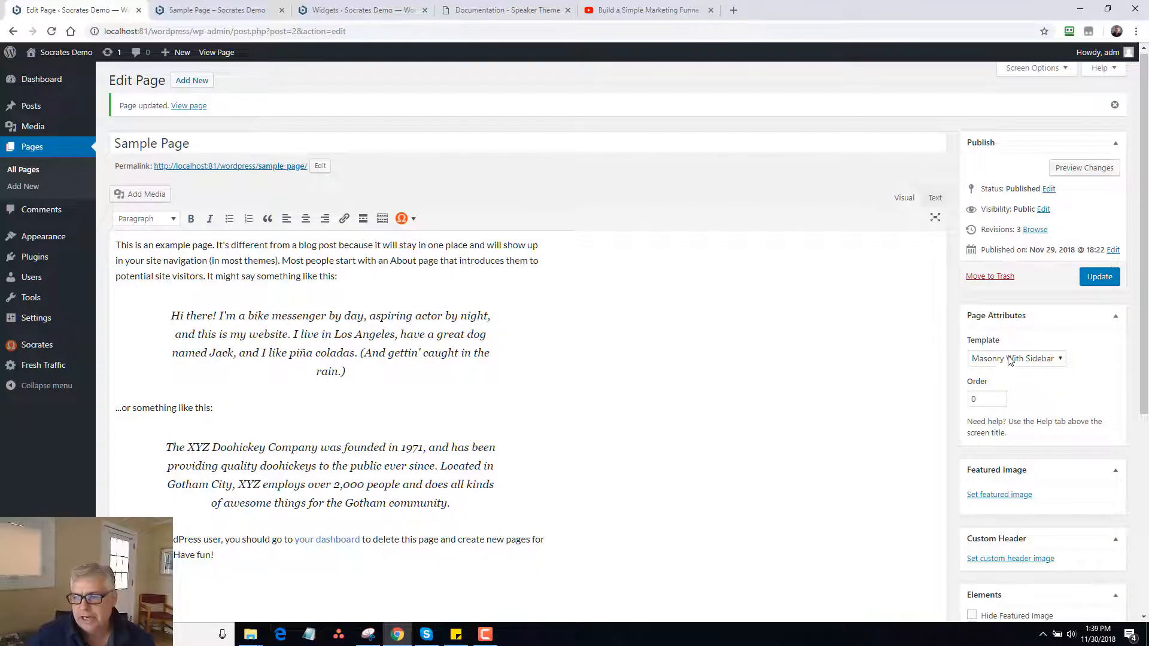
{"action": "left_click", "coordinate": [1016, 358]}
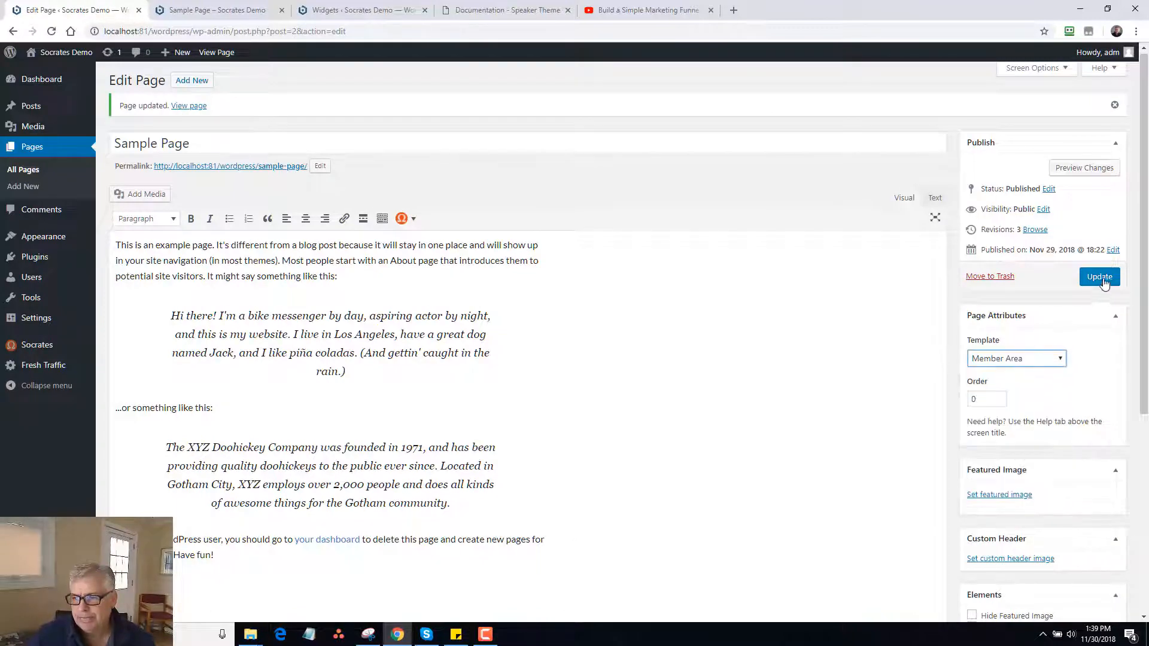
{"action": "left_click", "coordinate": [214, 10]}
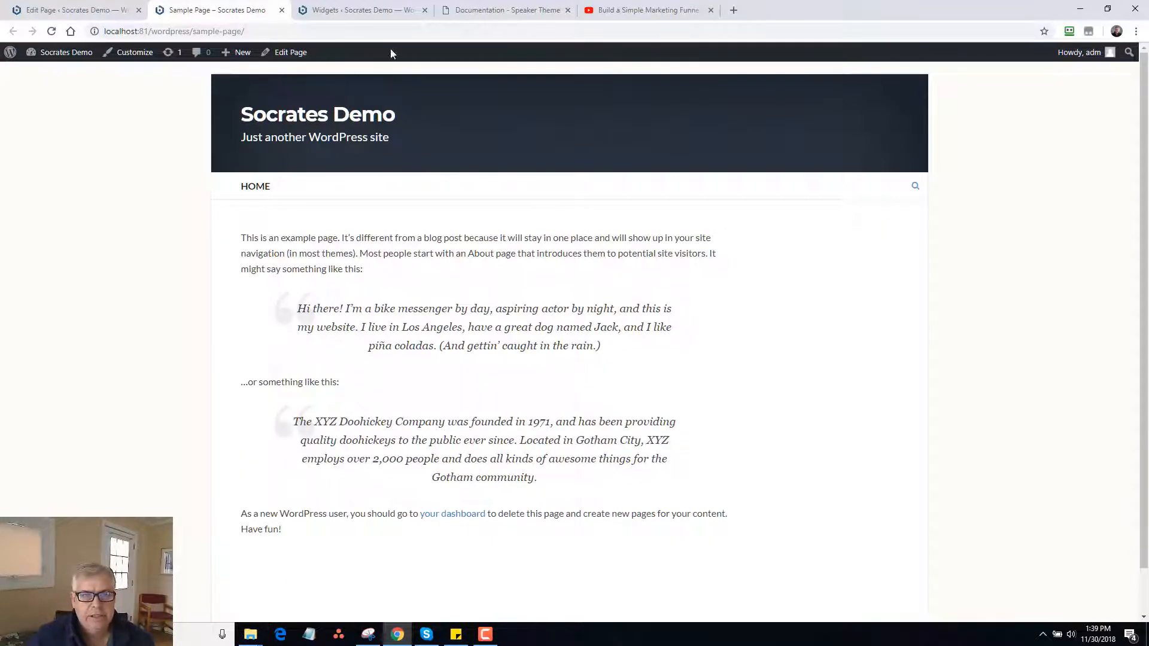
{"action": "left_click", "coordinate": [359, 9]}
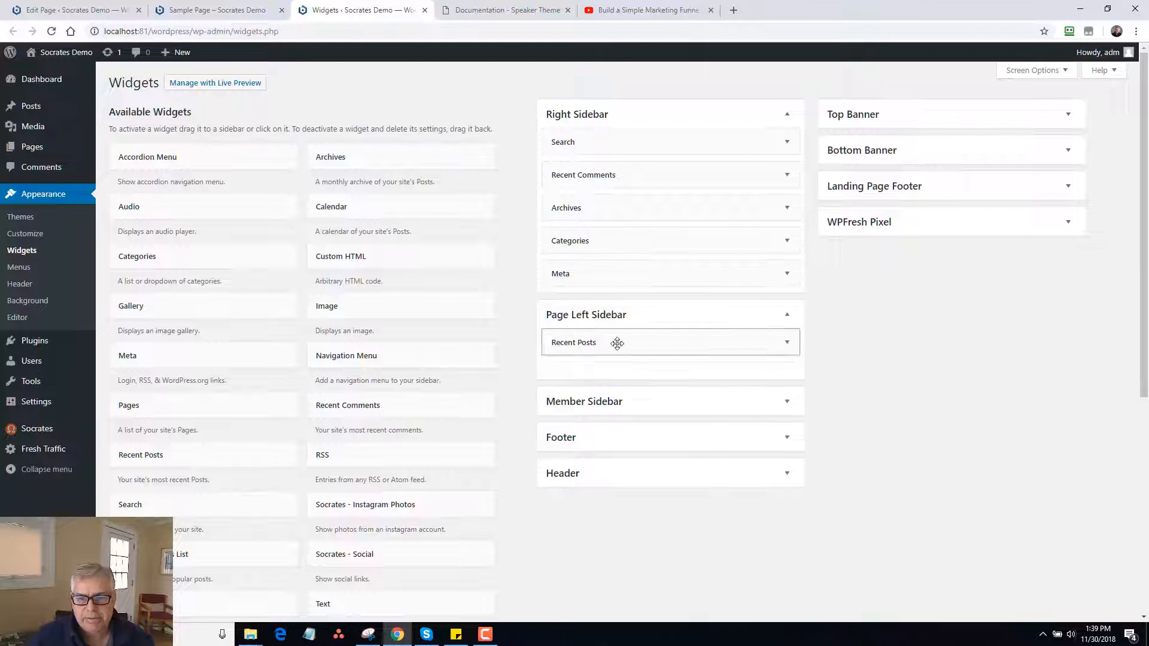
{"action": "left_click_drag", "start_coordinate": [618, 342], "coordinate": [626, 428]}
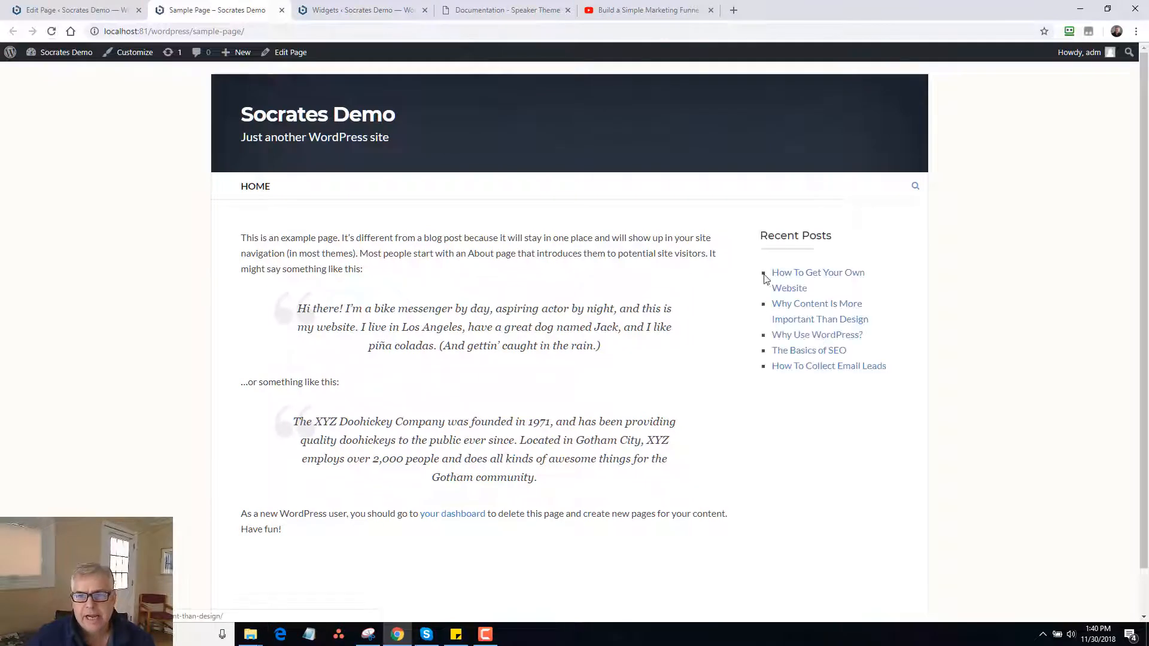
{"action": "mouse_move", "coordinate": [828, 355]}
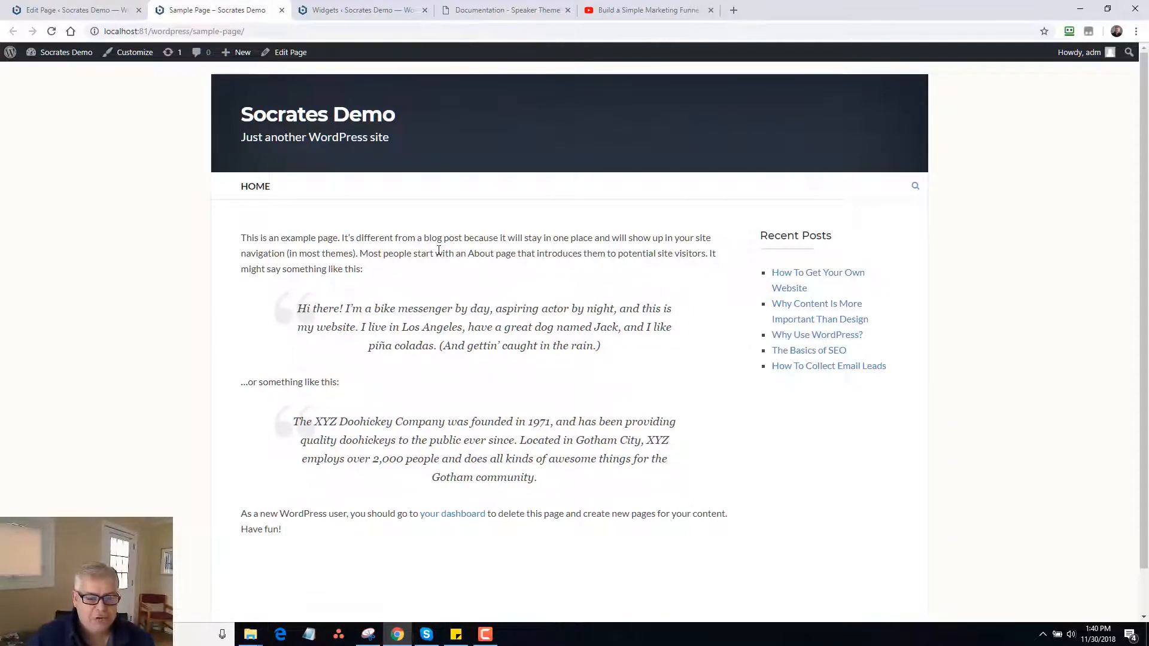
{"action": "mouse_move", "coordinate": [380, 188]}
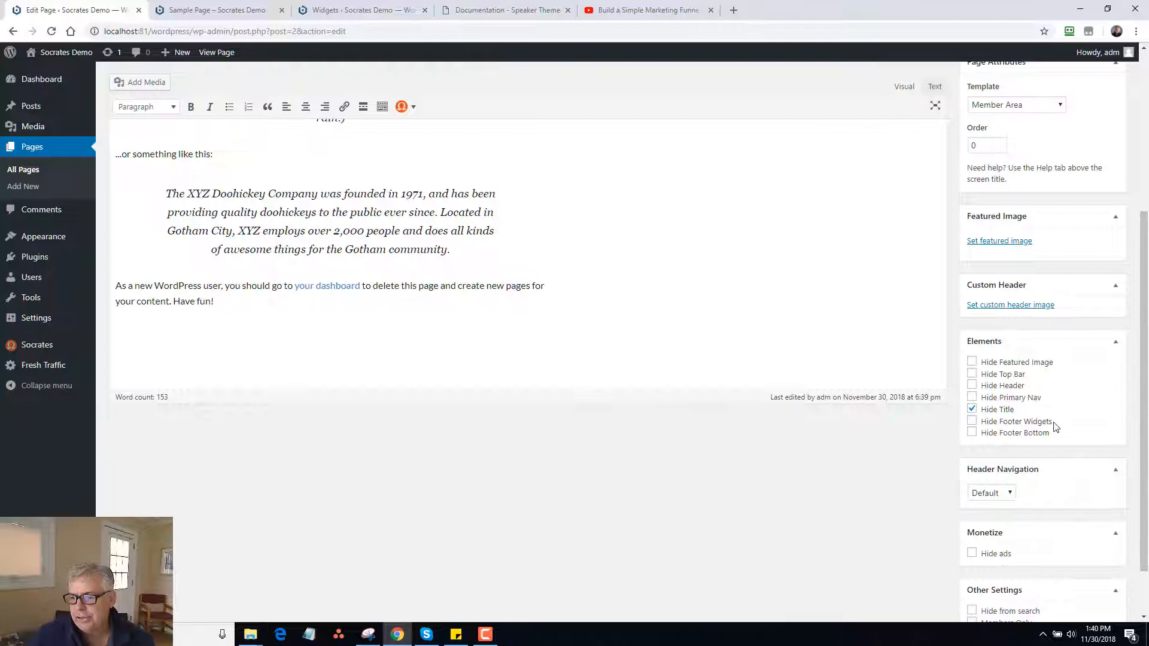
Set the page's Header Navigation to the Member menu.
{"action": "left_click", "coordinate": [991, 492]}
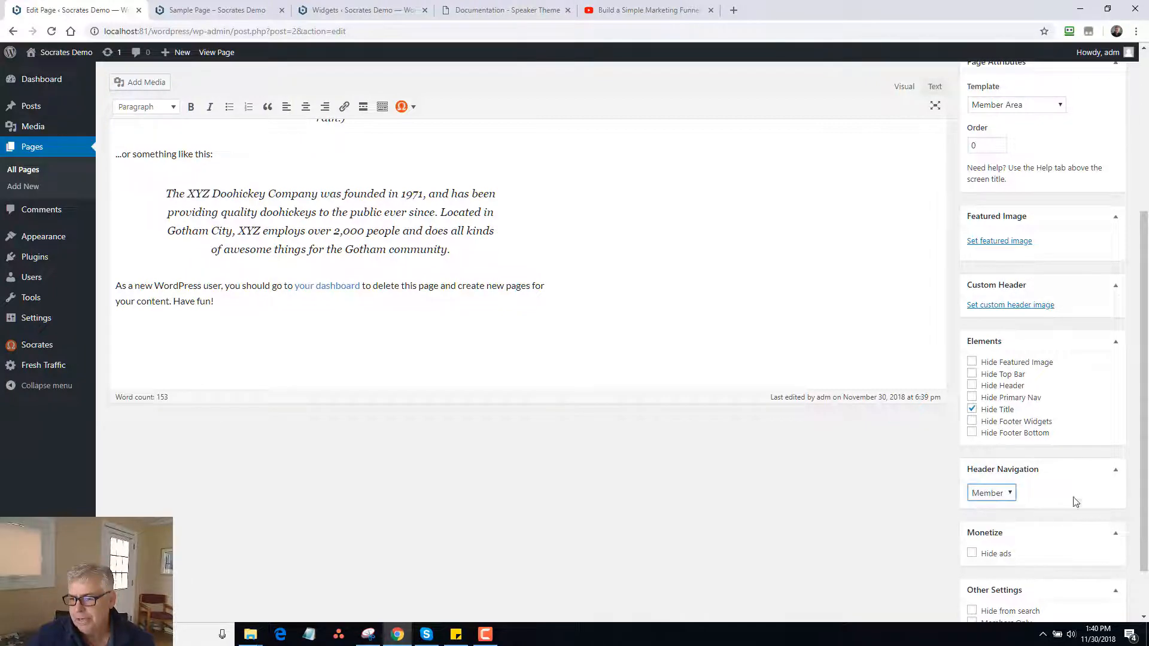
{"action": "left_click", "coordinate": [1099, 279]}
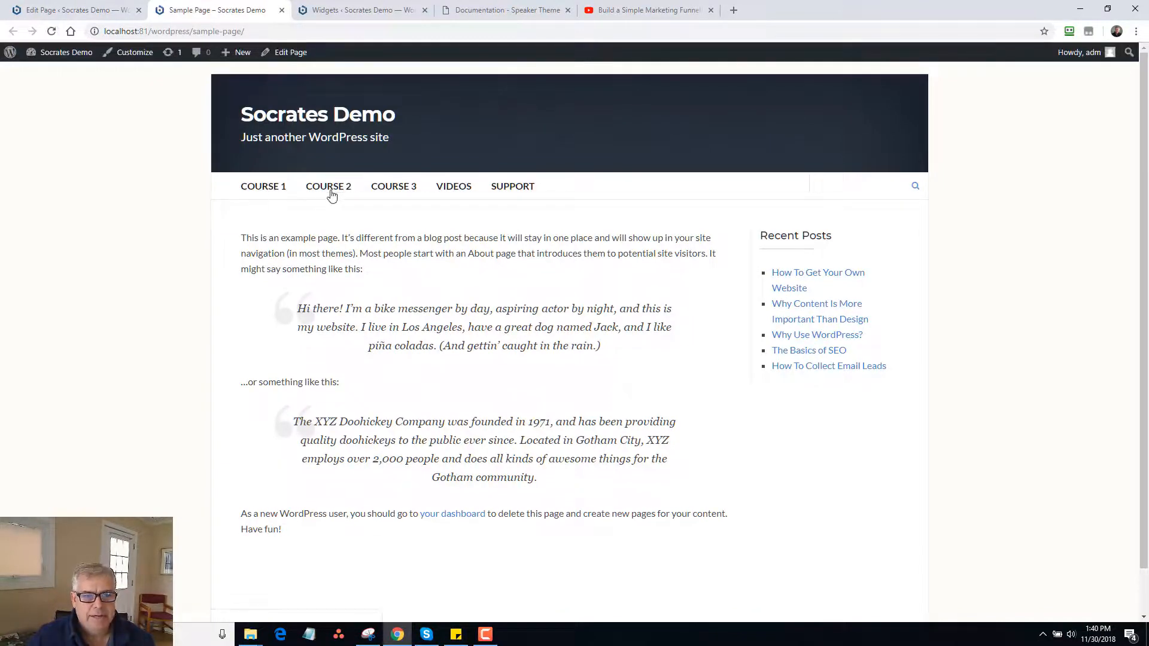
{"action": "mouse_move", "coordinate": [817, 369]}
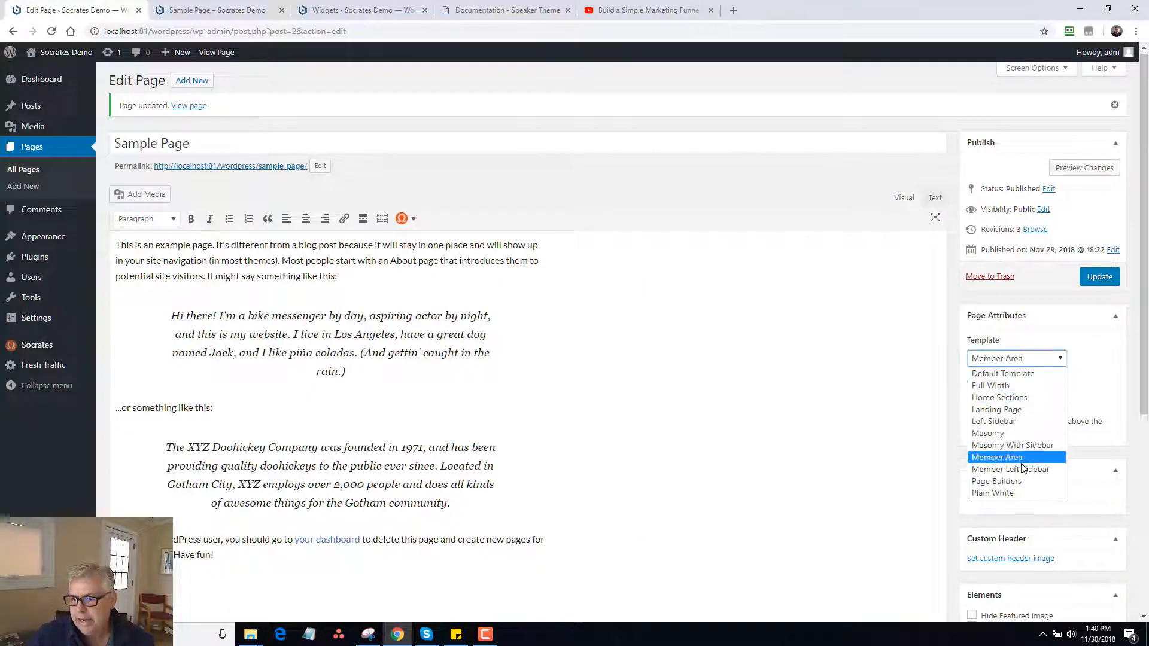
Try Member Left Sidebar then Page Builders template, update, and view the live page.
{"action": "left_click", "coordinate": [213, 9]}
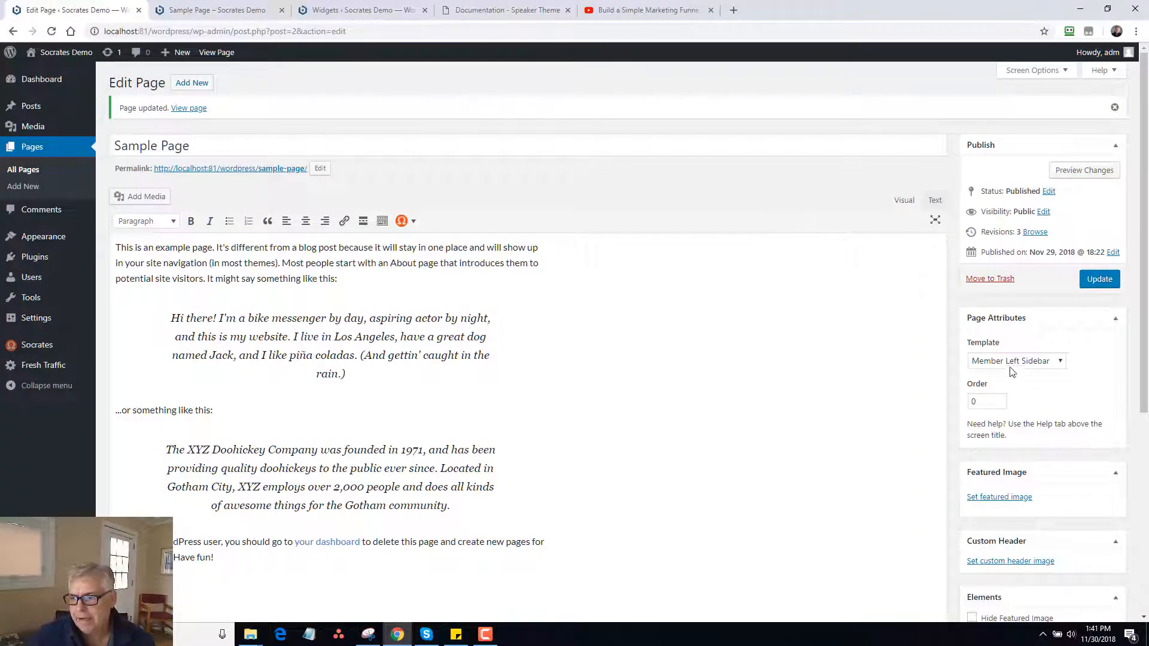
{"action": "left_click", "coordinate": [1016, 360]}
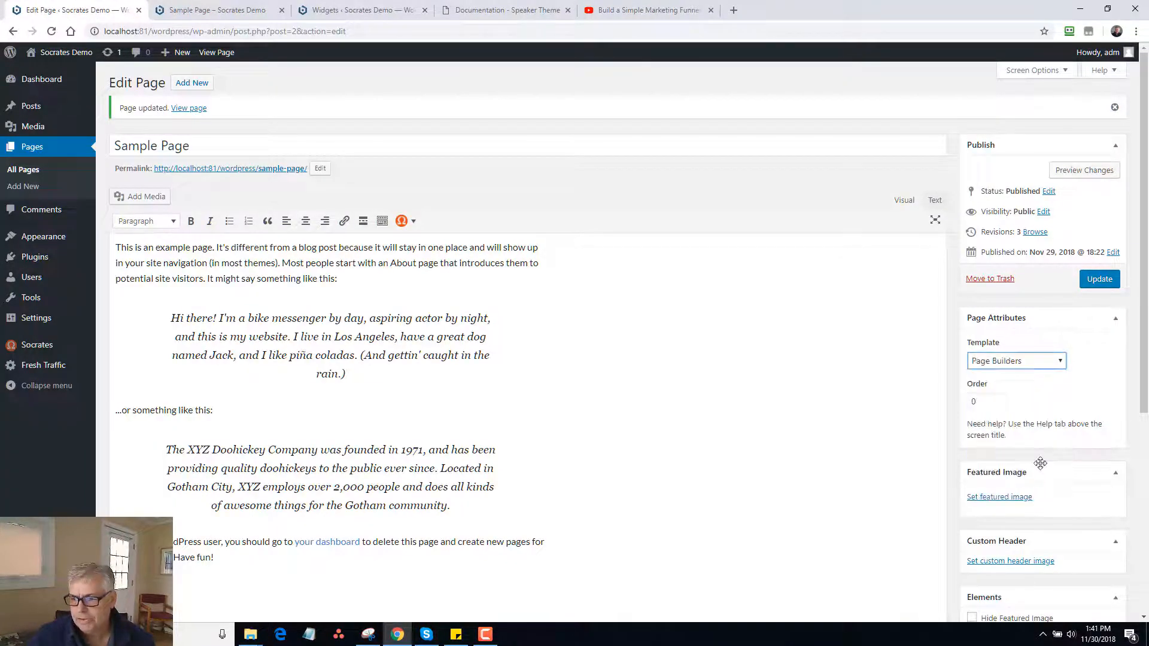
{"action": "left_click", "coordinate": [1099, 279]}
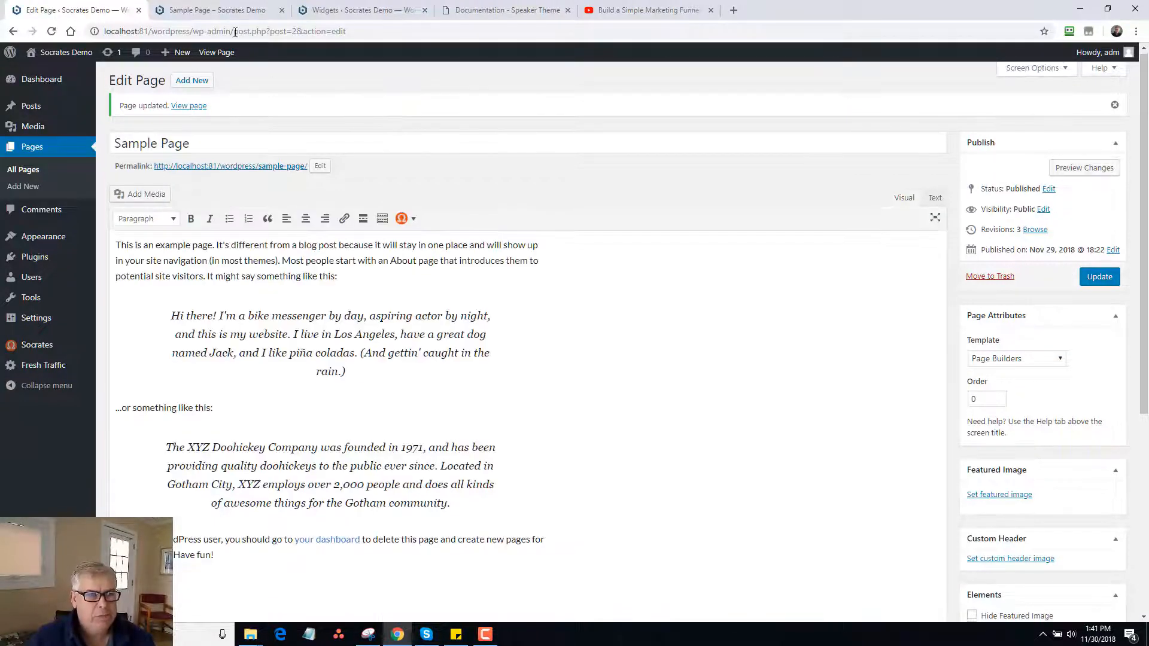
{"action": "left_click", "coordinate": [213, 10]}
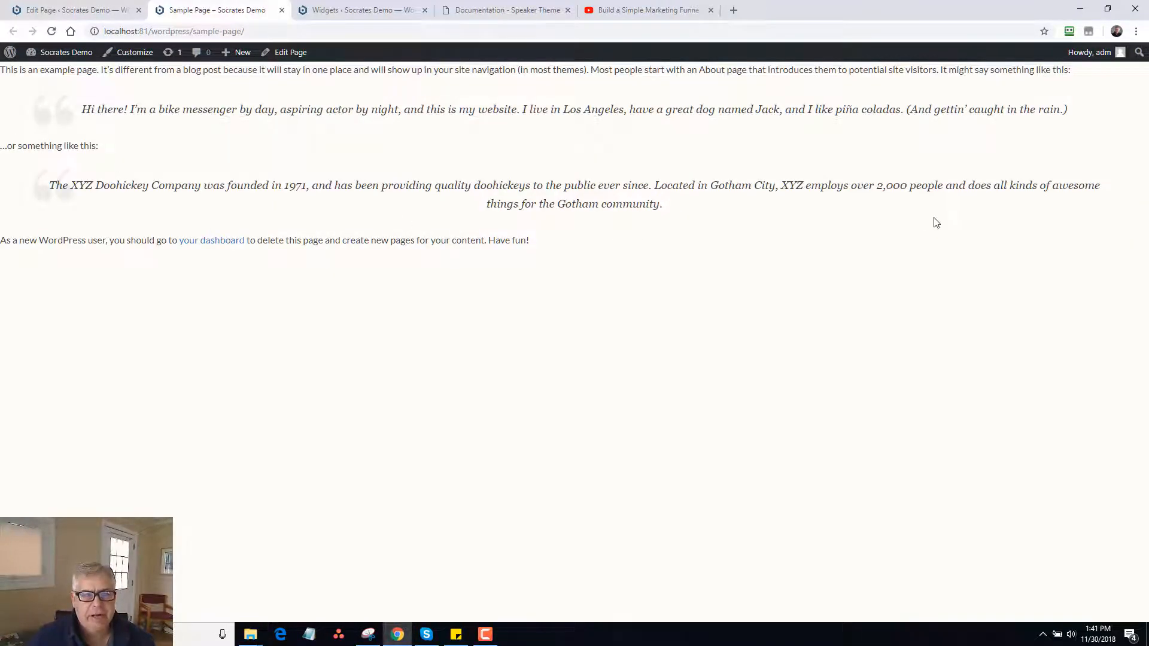
{"action": "mouse_move", "coordinate": [267, 162]}
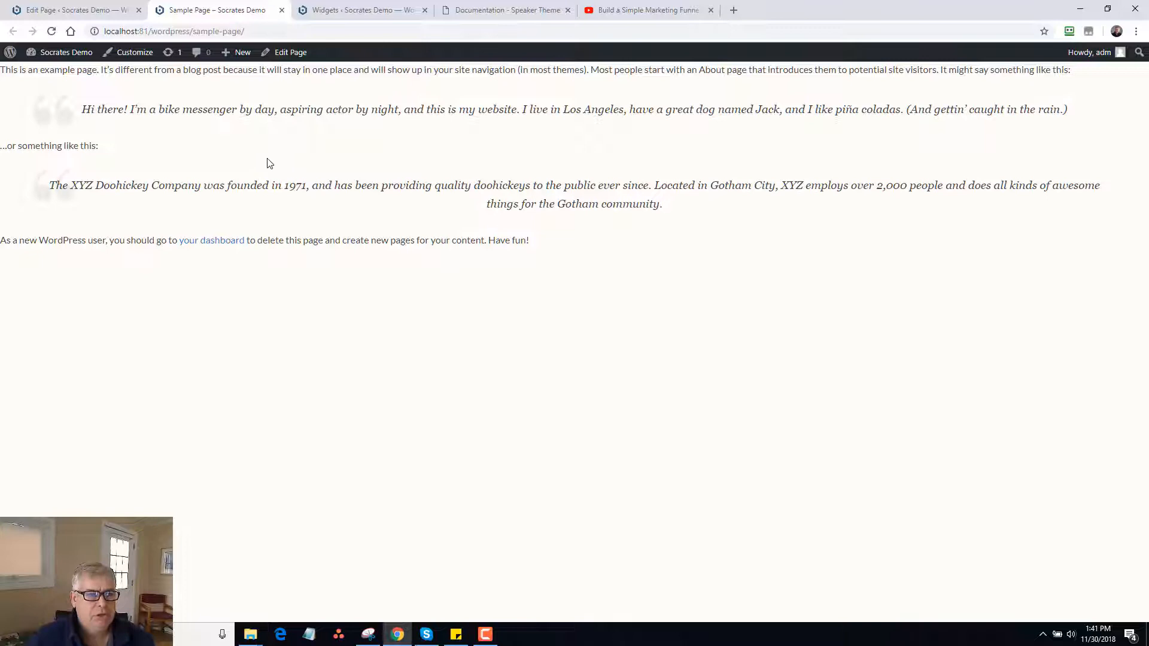
{"action": "mouse_move", "coordinate": [245, 136]}
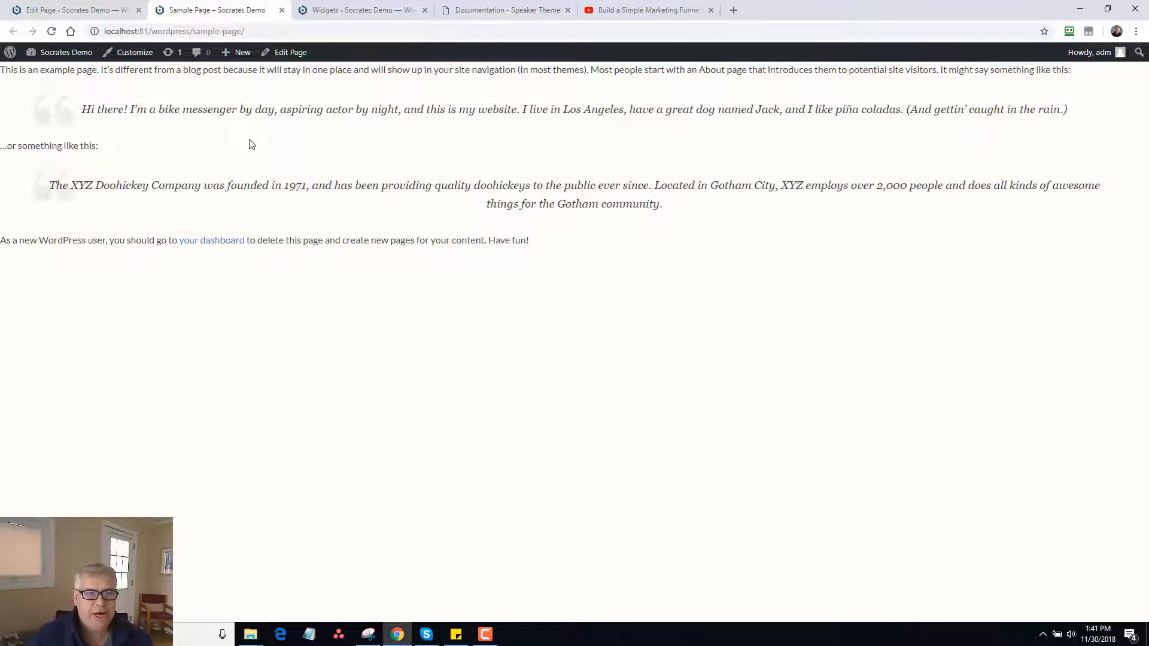
{"action": "mouse_move", "coordinate": [359, 163]}
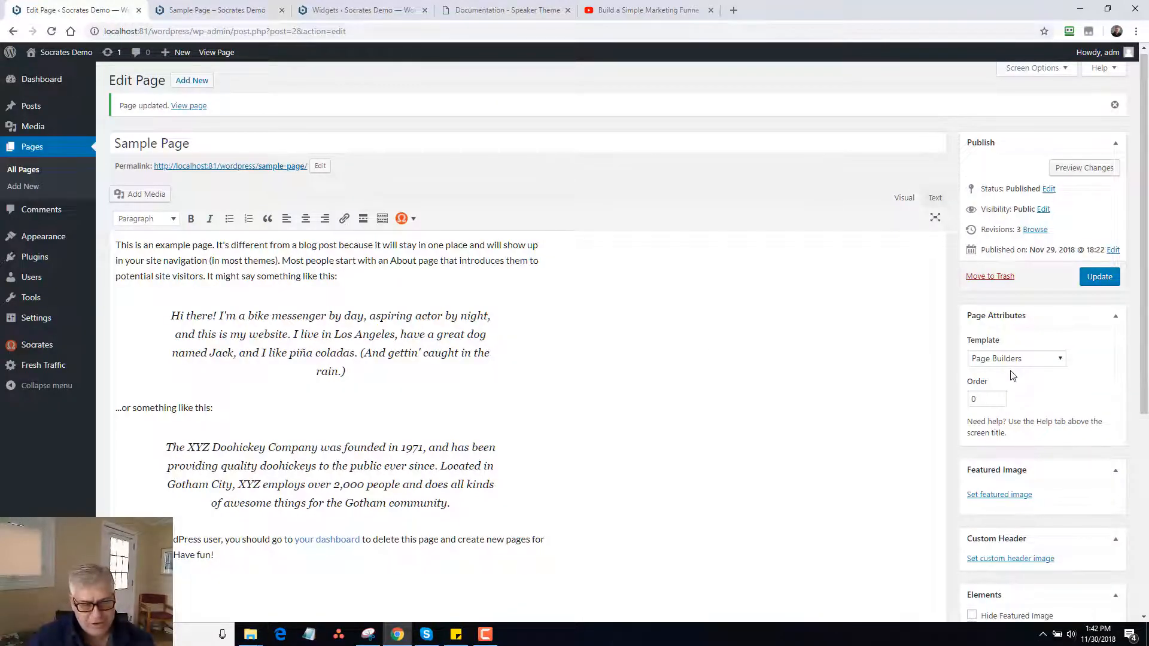
{"action": "mouse_move", "coordinate": [1066, 360]}
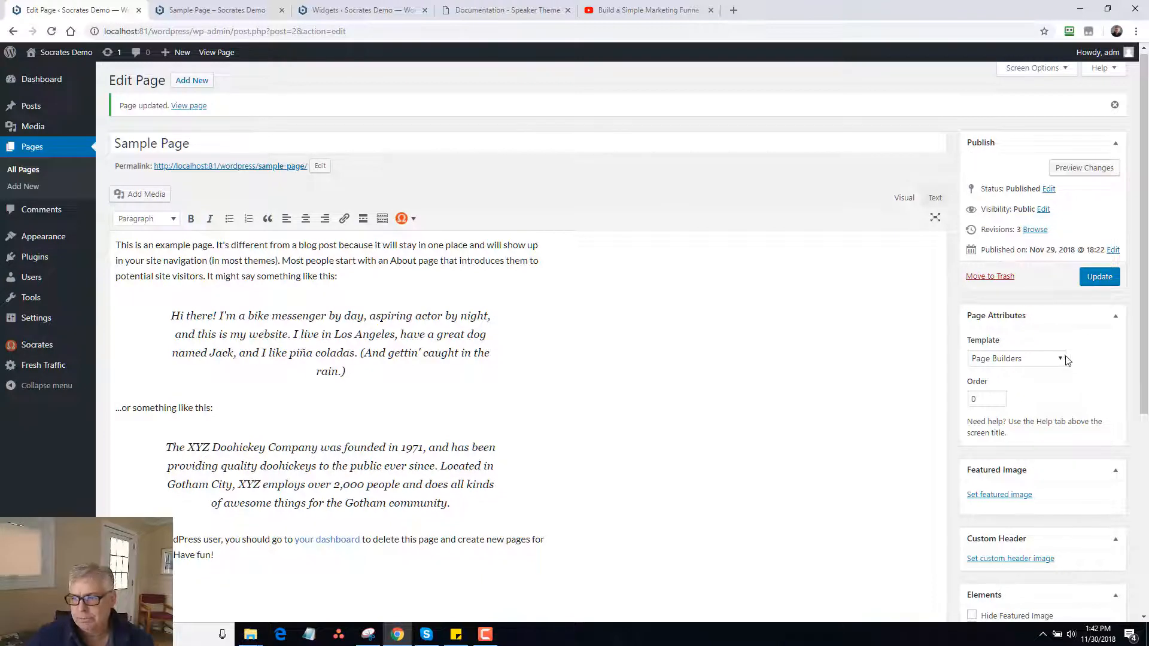
Switch to the Plain White template with Hide Title, update, and review the Elements options.
{"action": "left_click", "coordinate": [1018, 358]}
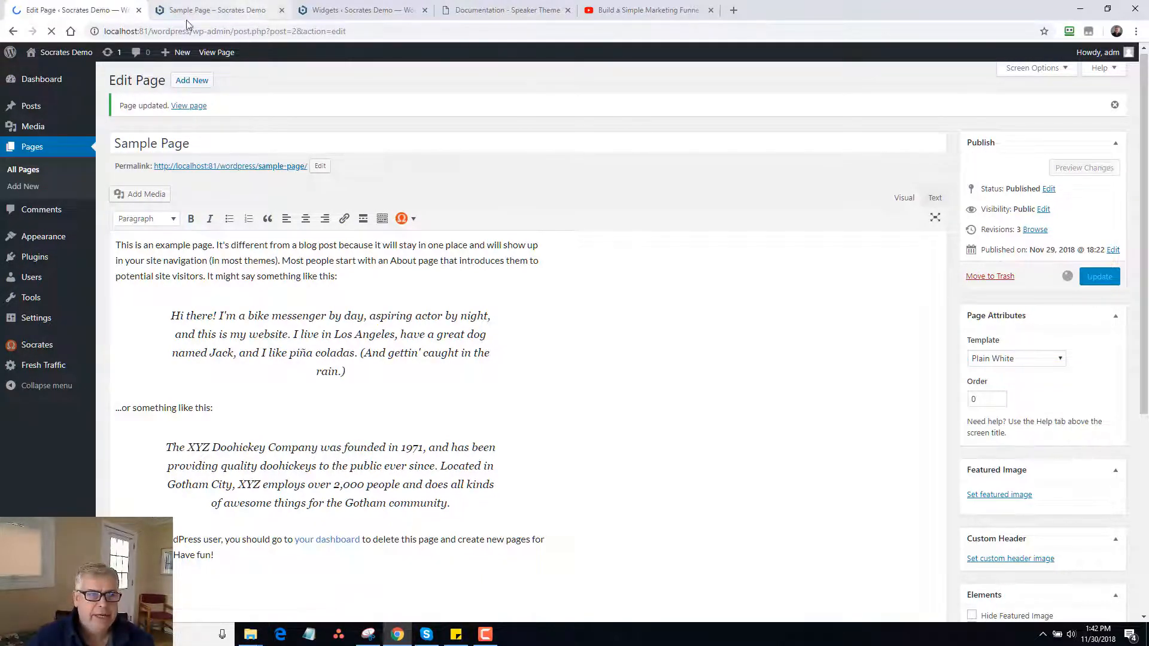
{"action": "left_click", "coordinate": [213, 9]}
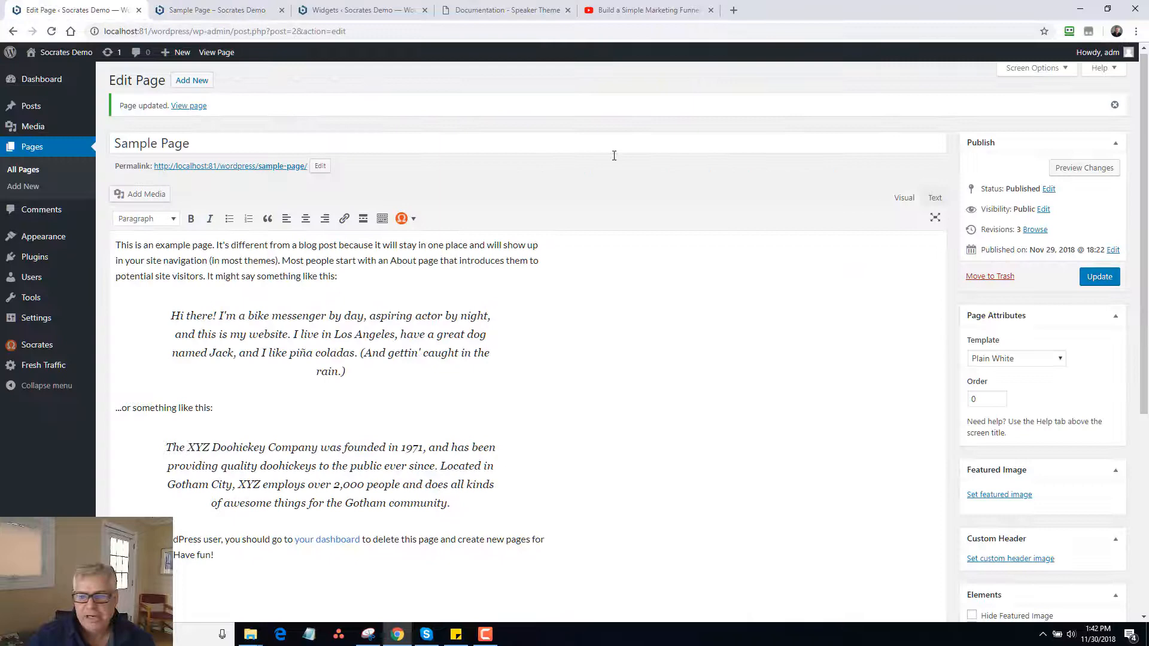
{"action": "scroll", "scroll_direction": "down", "scroll_amount": 3}
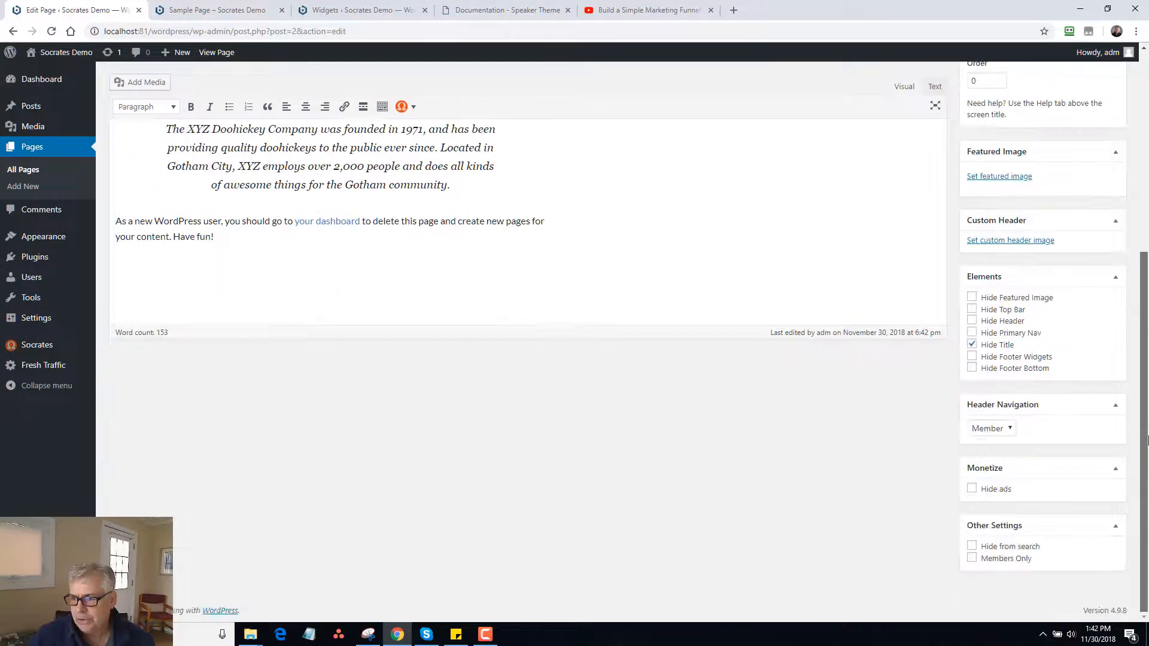
{"action": "scroll", "scroll_direction": "up", "scroll_amount": 3}
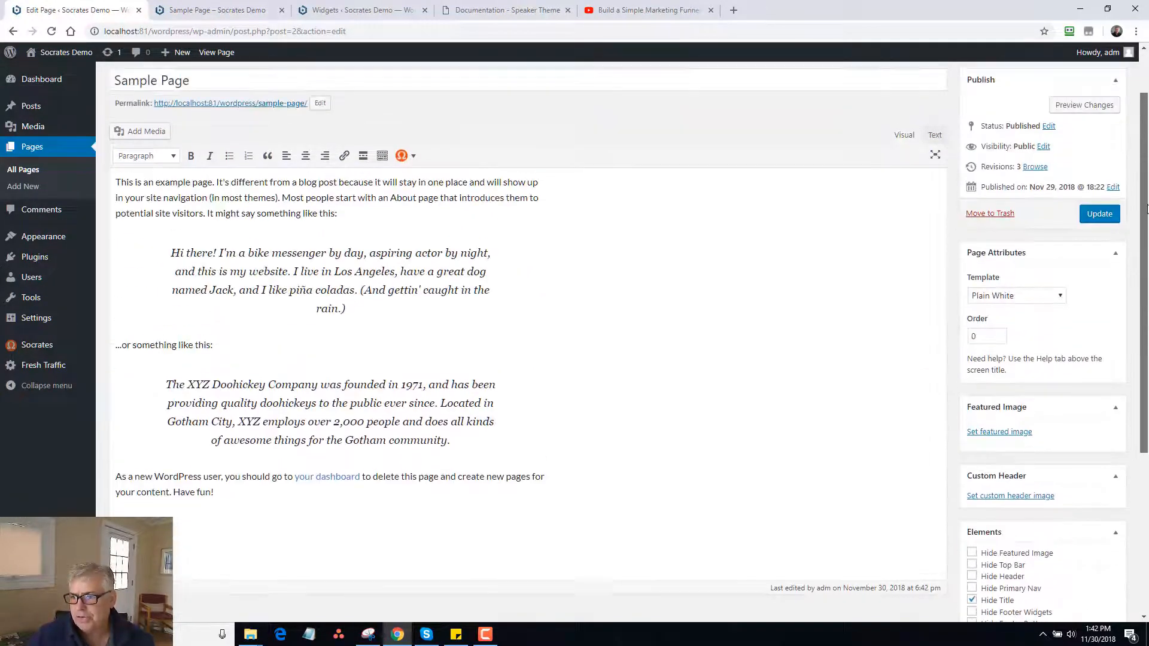
Switch Sample Page back to Default Template, update, and reload the live page to check it.
{"action": "left_click", "coordinate": [1098, 214]}
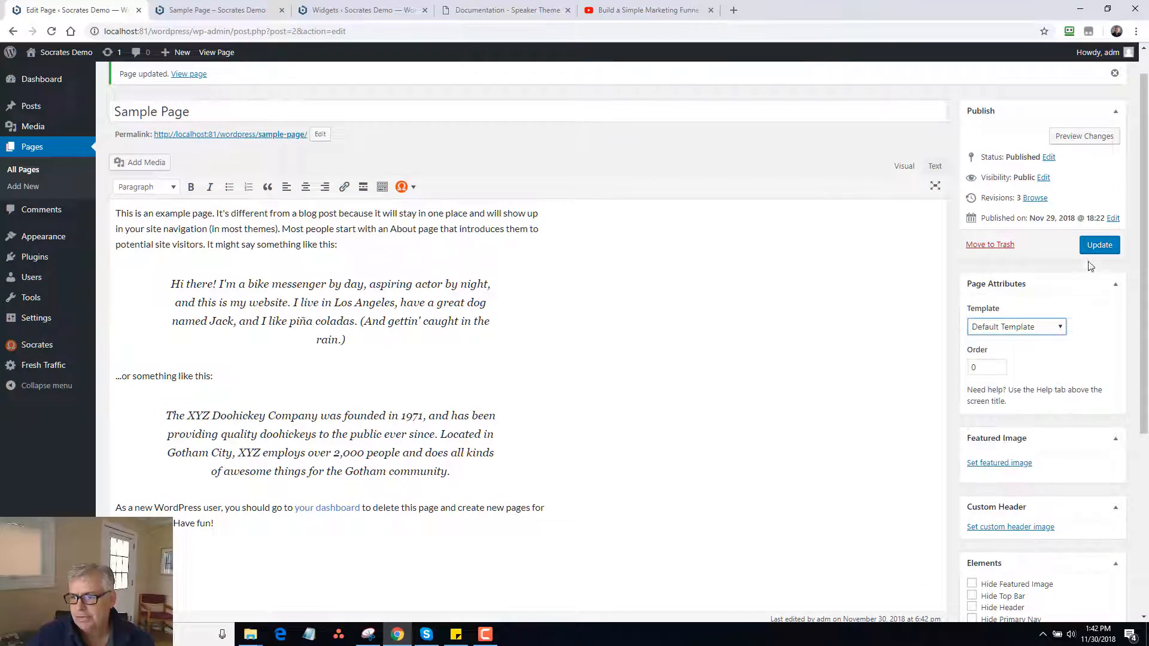
{"action": "left_click", "coordinate": [213, 9]}
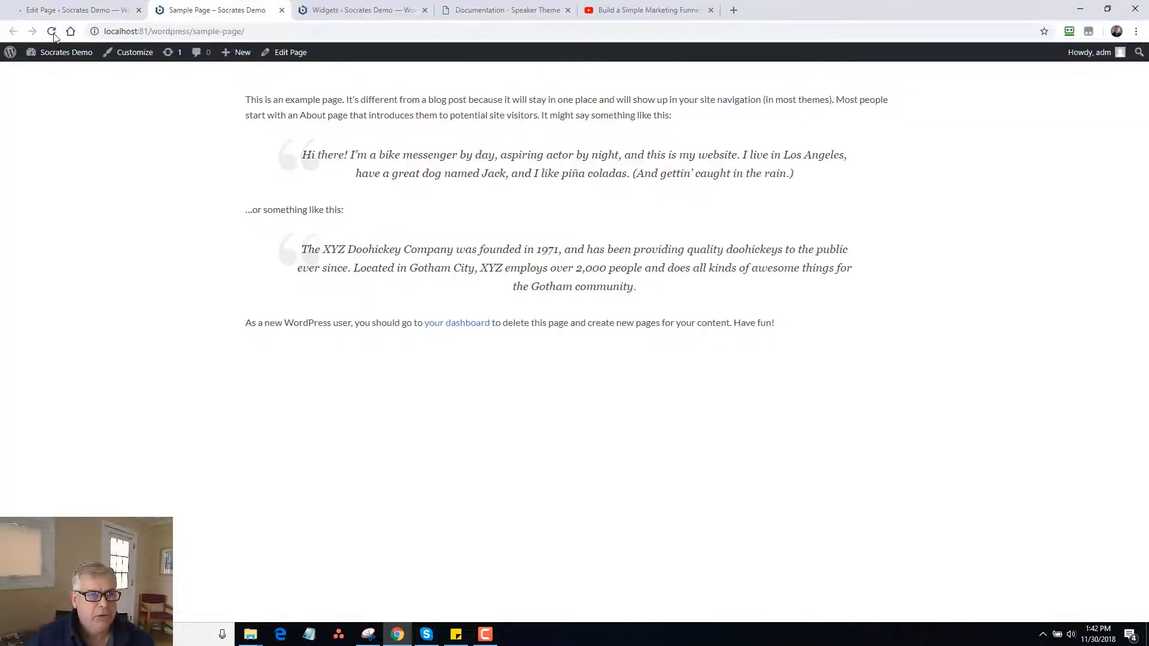
{"action": "left_click", "coordinate": [51, 31]}
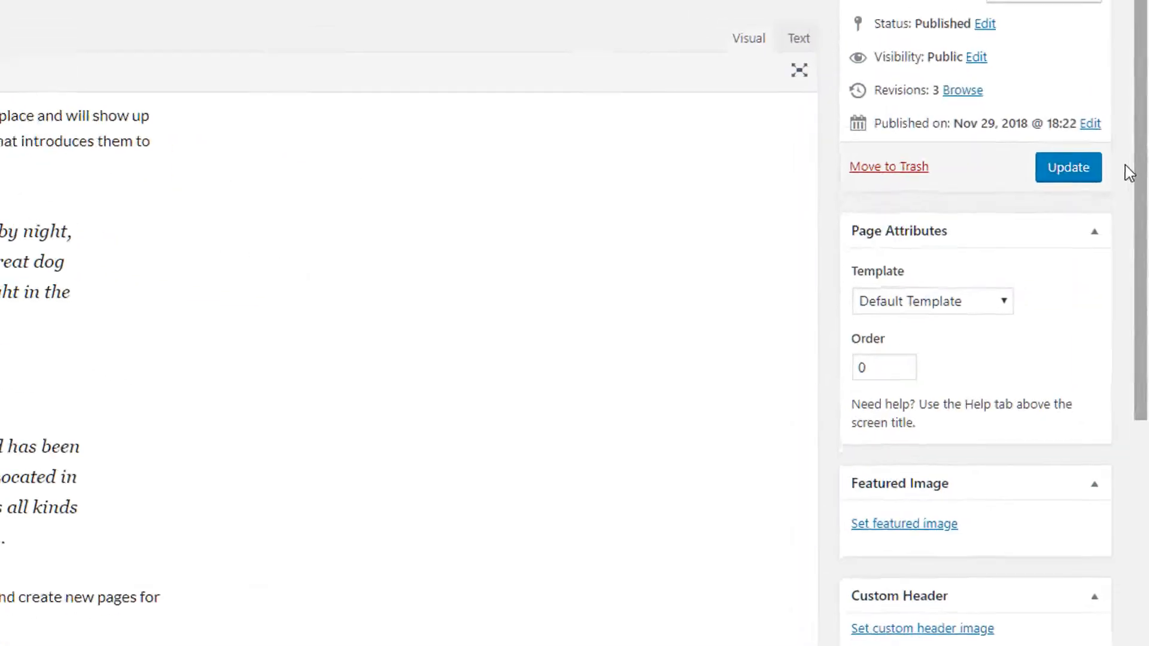
{"action": "left_click", "coordinate": [213, 10]}
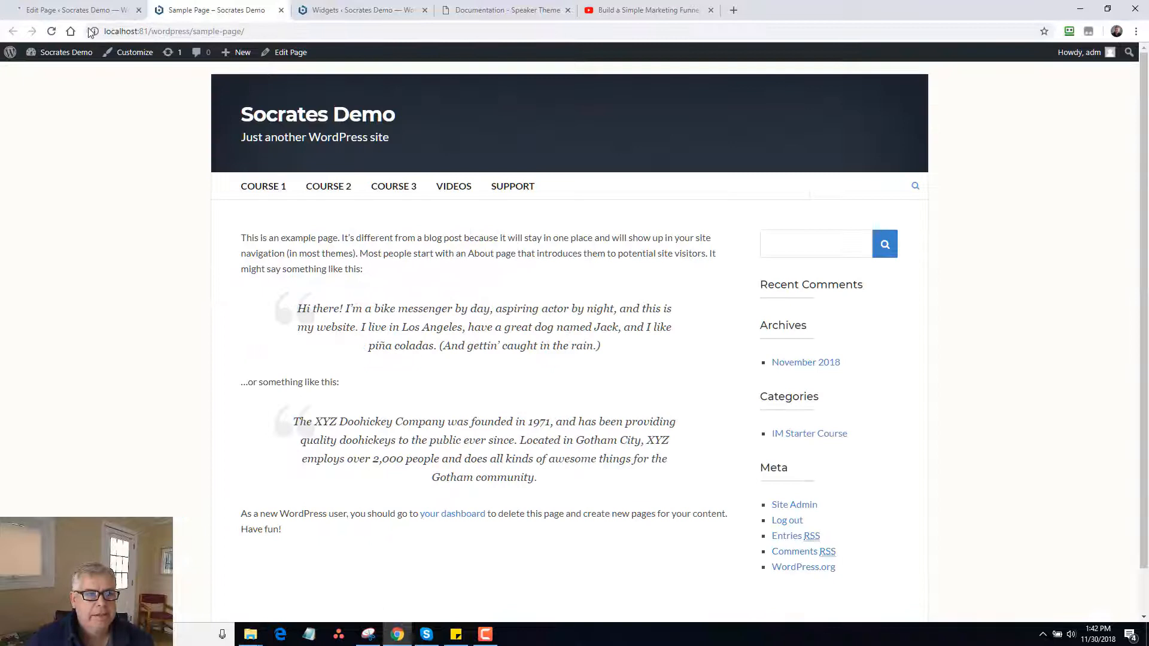
{"action": "scroll", "scroll_direction": "down", "scroll_amount": 3}
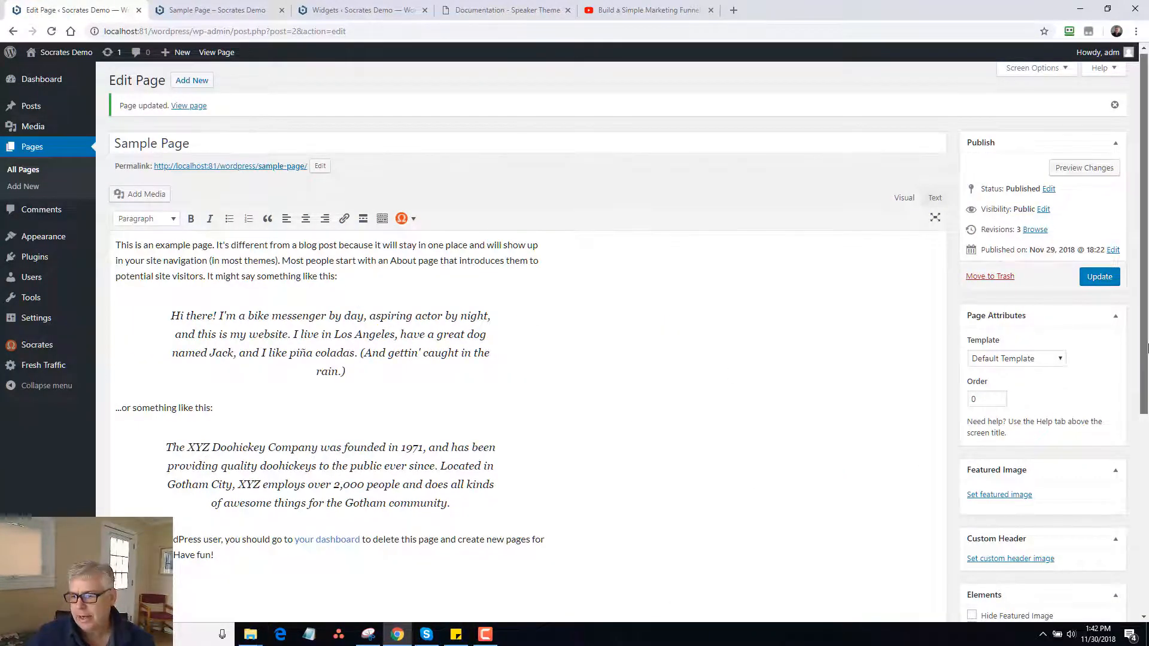
Save Sample Page with Hide Primary Nav checked, view it live, then review Other Settings.
{"action": "scroll", "scroll_direction": "down", "scroll_amount": 3}
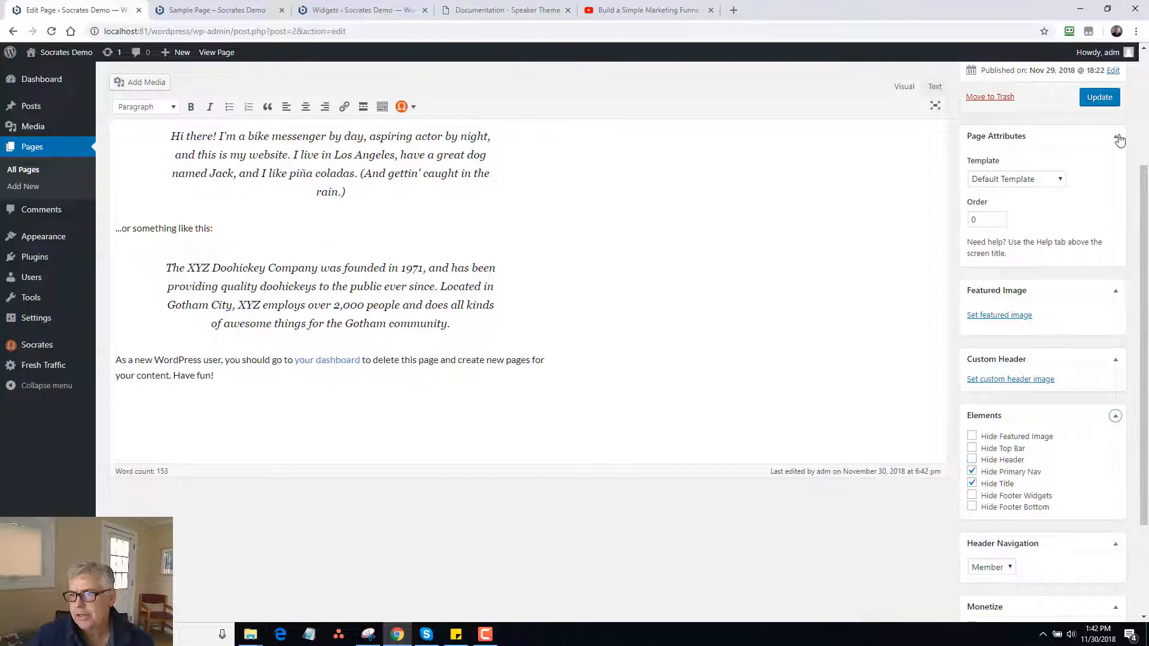
{"action": "left_click", "coordinate": [214, 10]}
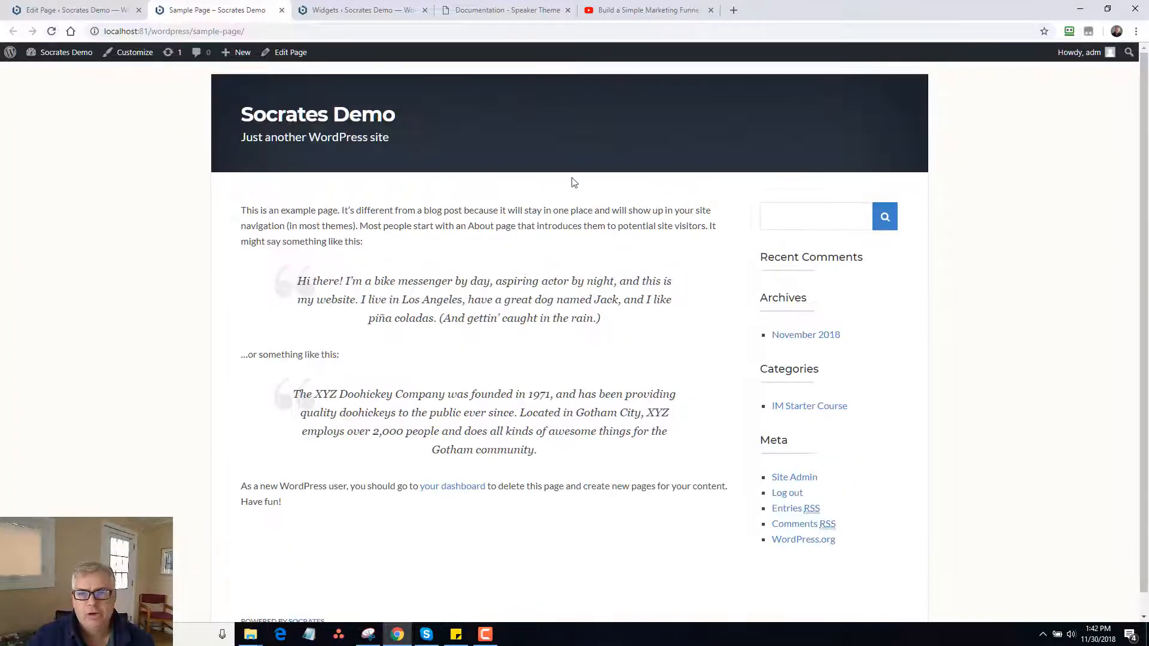
{"action": "left_click", "coordinate": [70, 10]}
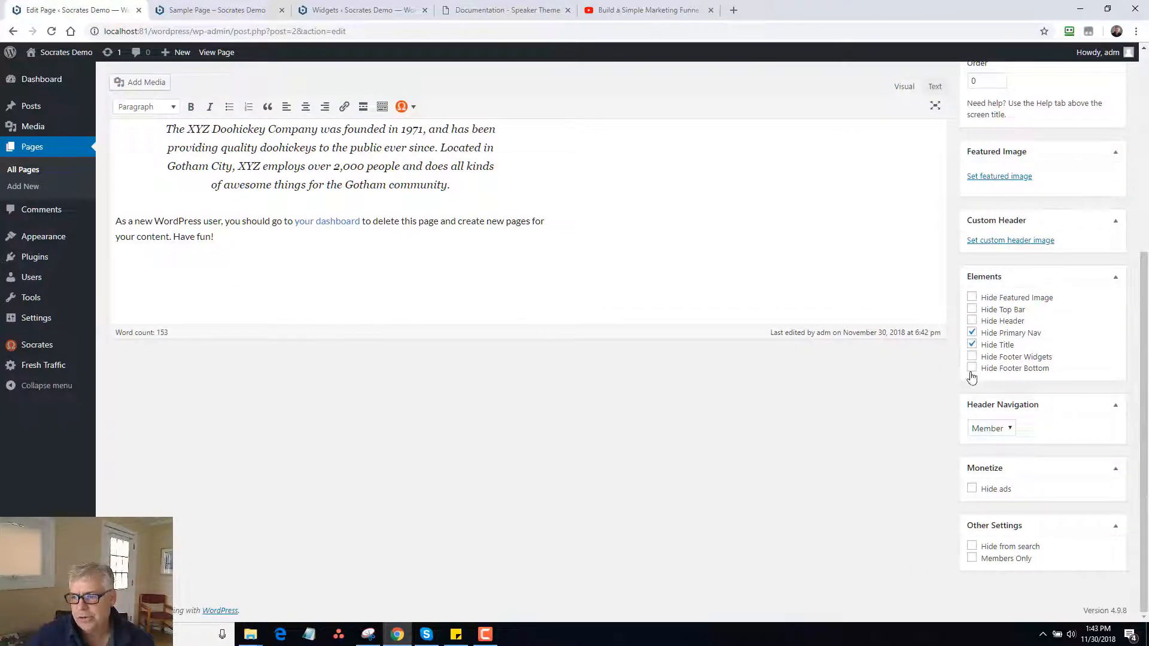
{"action": "left_click", "coordinate": [972, 357]}
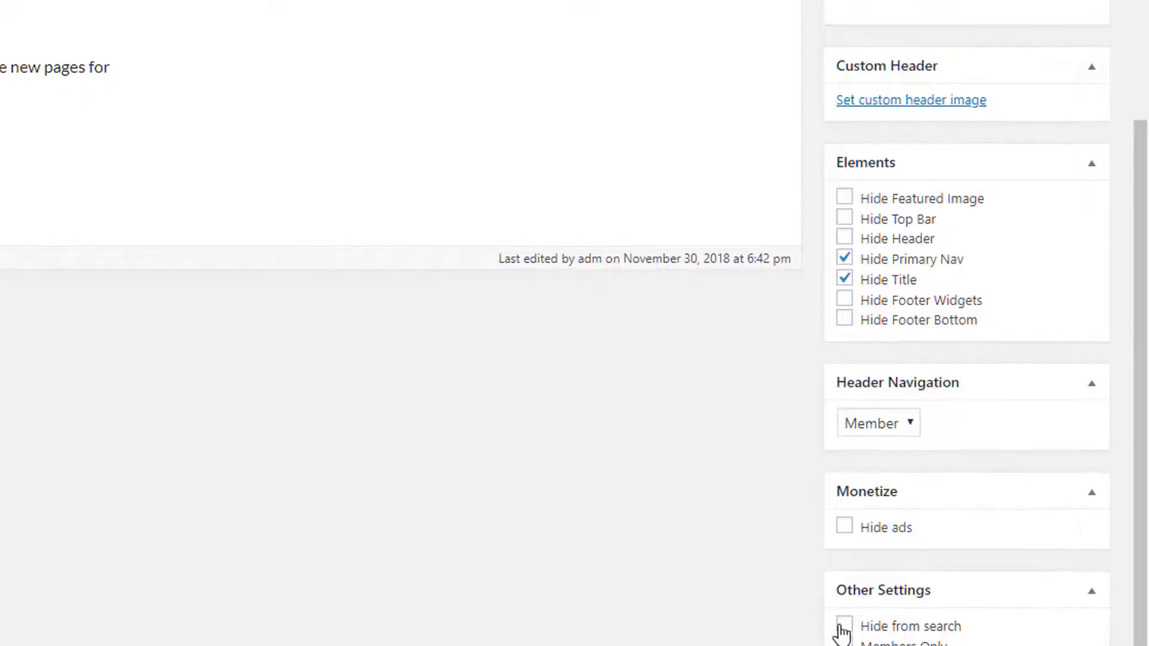
{"action": "scroll", "scroll_direction": "down", "scroll_amount": 3}
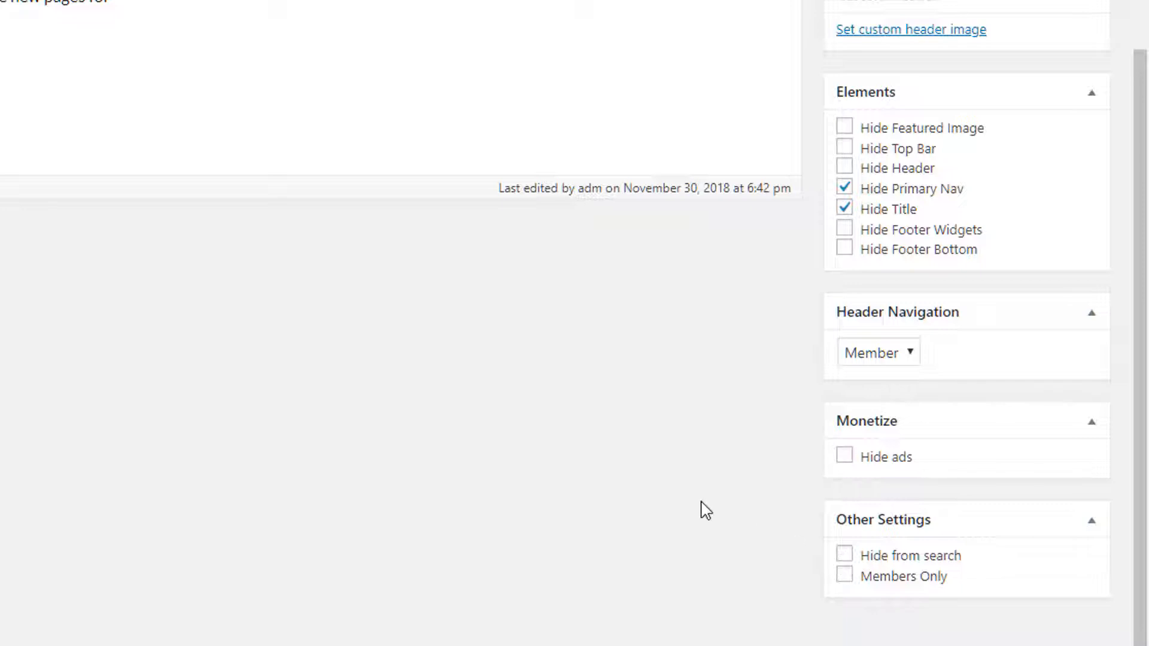
{"action": "mouse_move", "coordinate": [707, 511]}
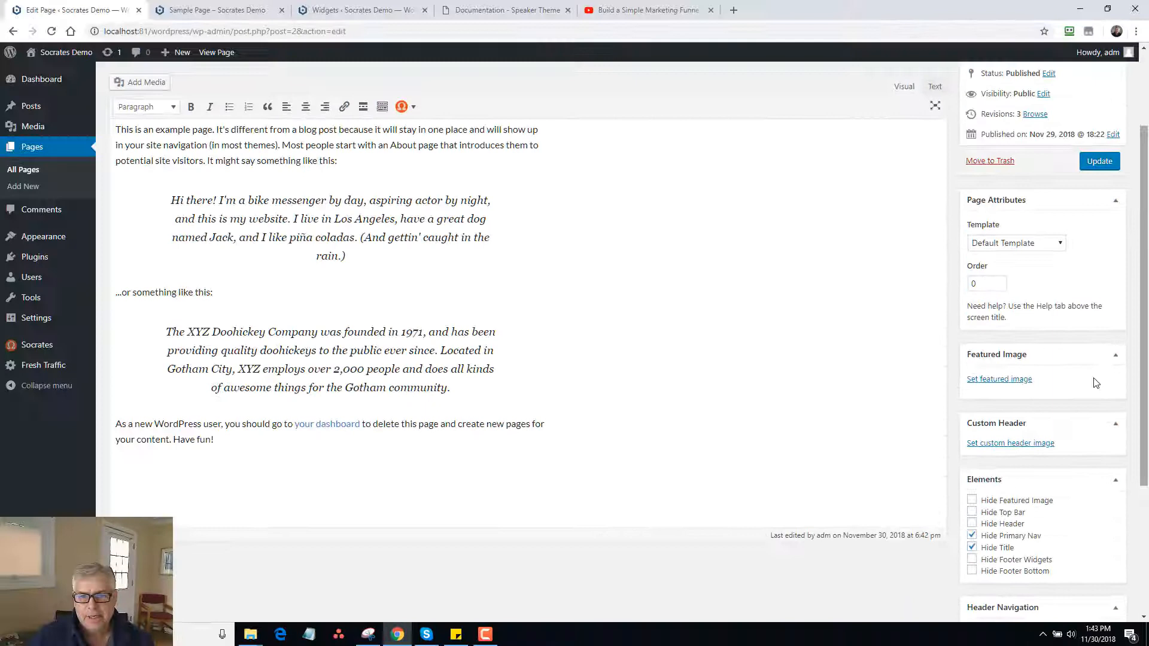
Update the page and search the site for 'coladas', which returns nothing found.
{"action": "left_click", "coordinate": [1099, 161]}
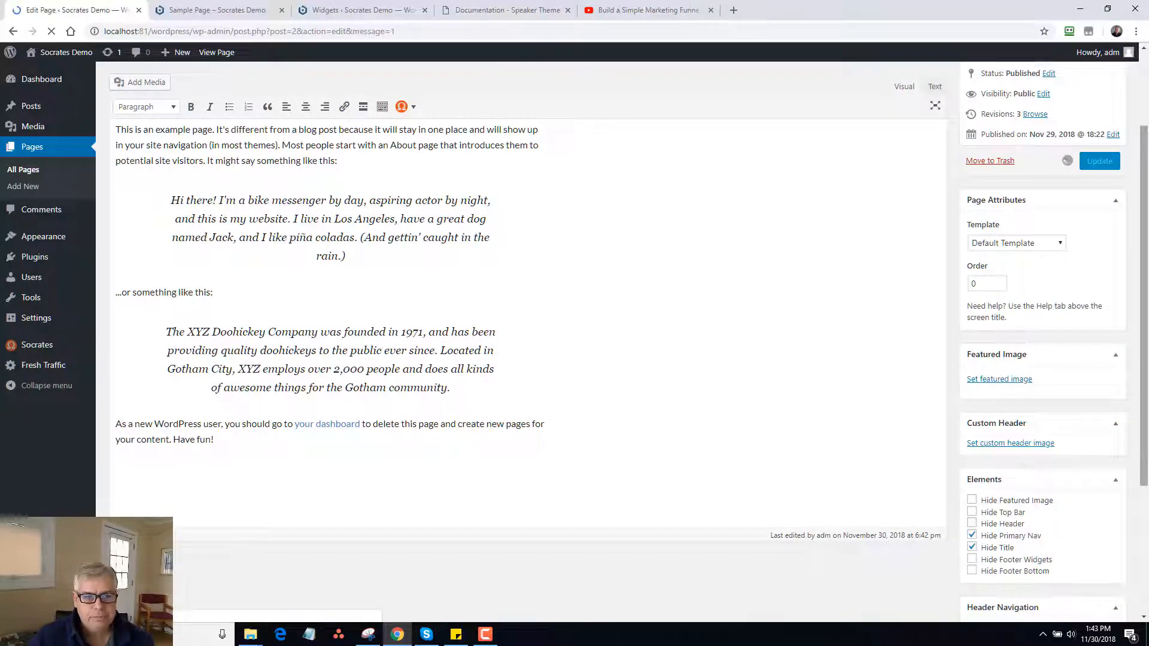
{"action": "left_click", "coordinate": [1099, 160]}
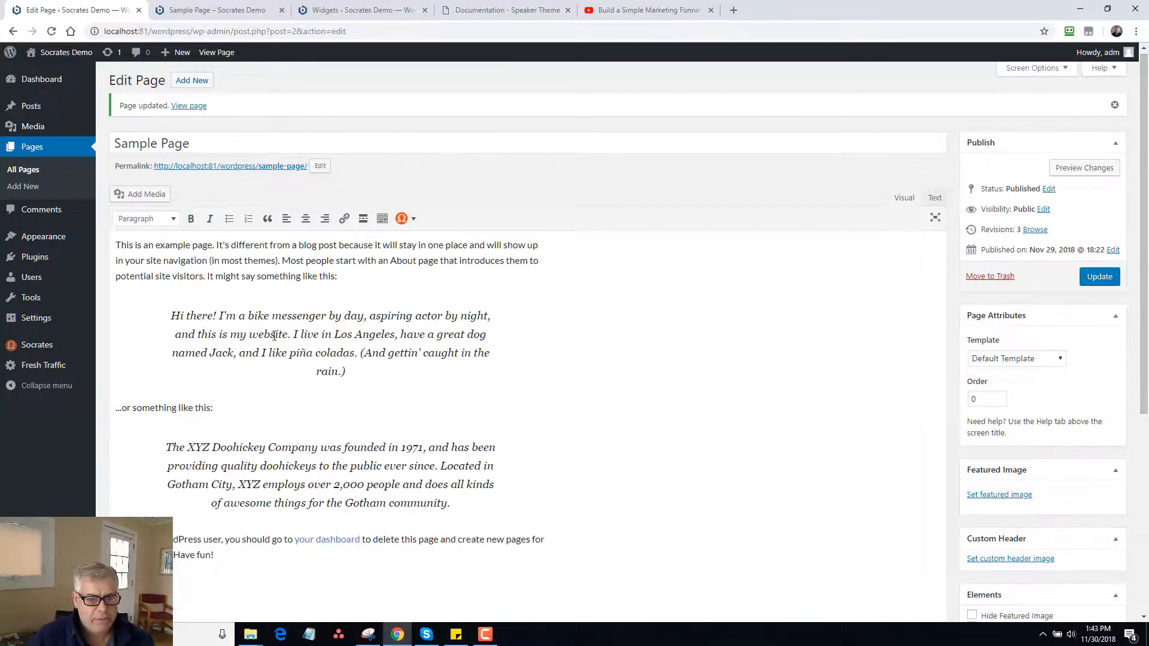
{"action": "double_click", "coordinate": [295, 315]}
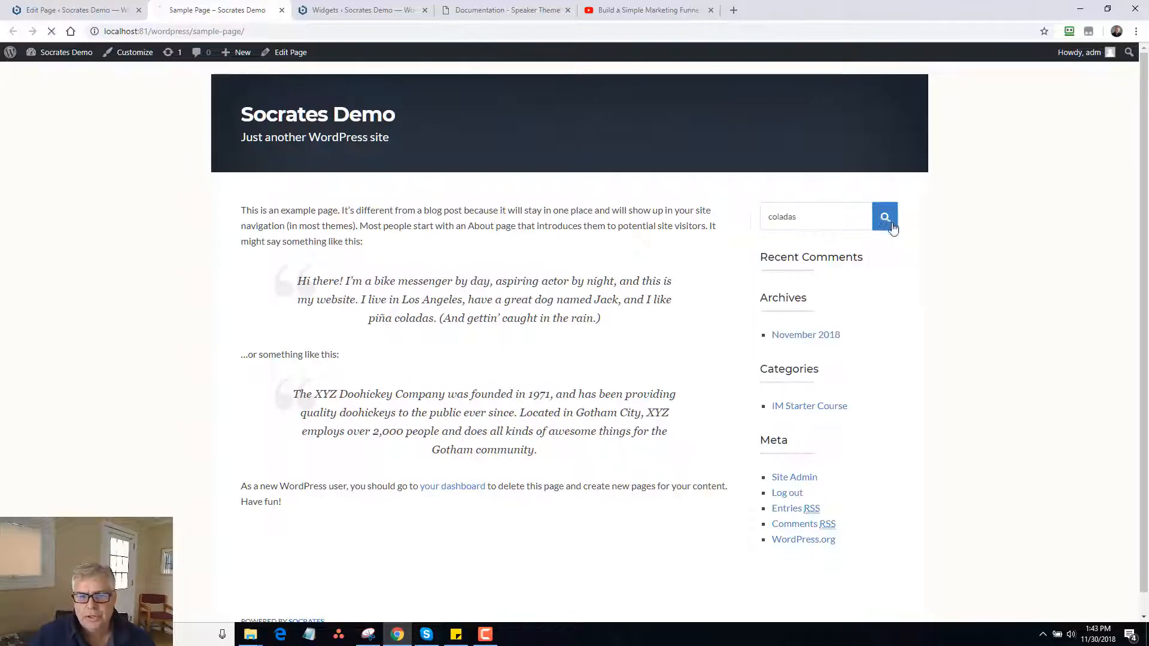
{"action": "left_click", "coordinate": [884, 216]}
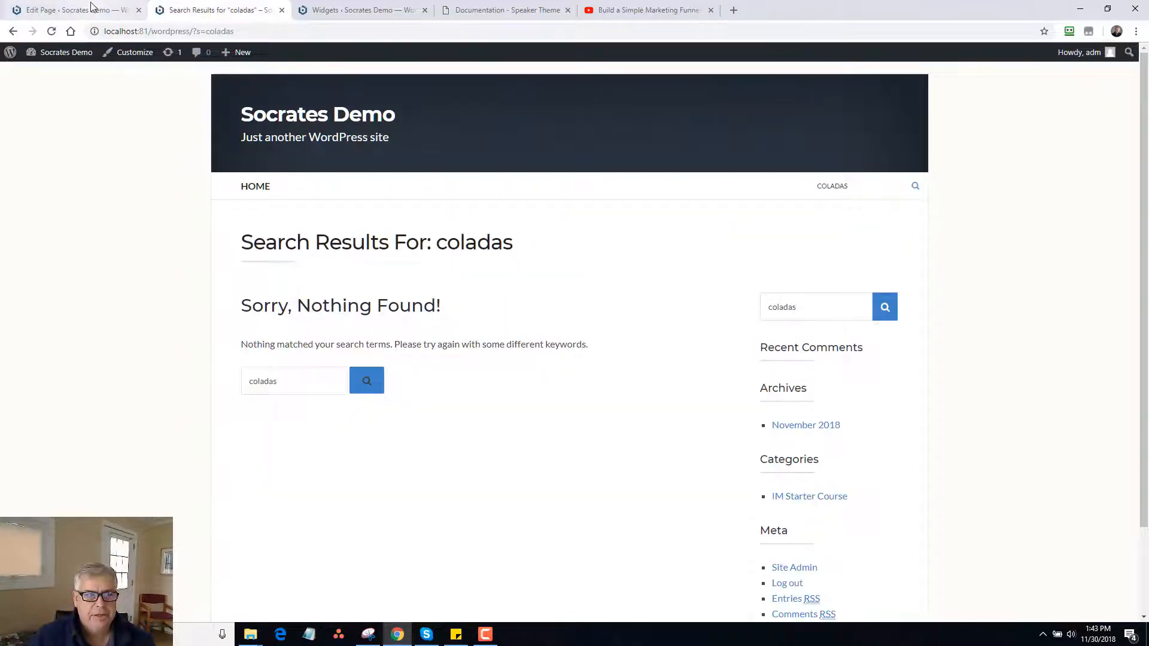
Untoggle Hide from search, update, and confirm Sample Page now appears in the 'coladas' results.
{"action": "left_click", "coordinate": [69, 10]}
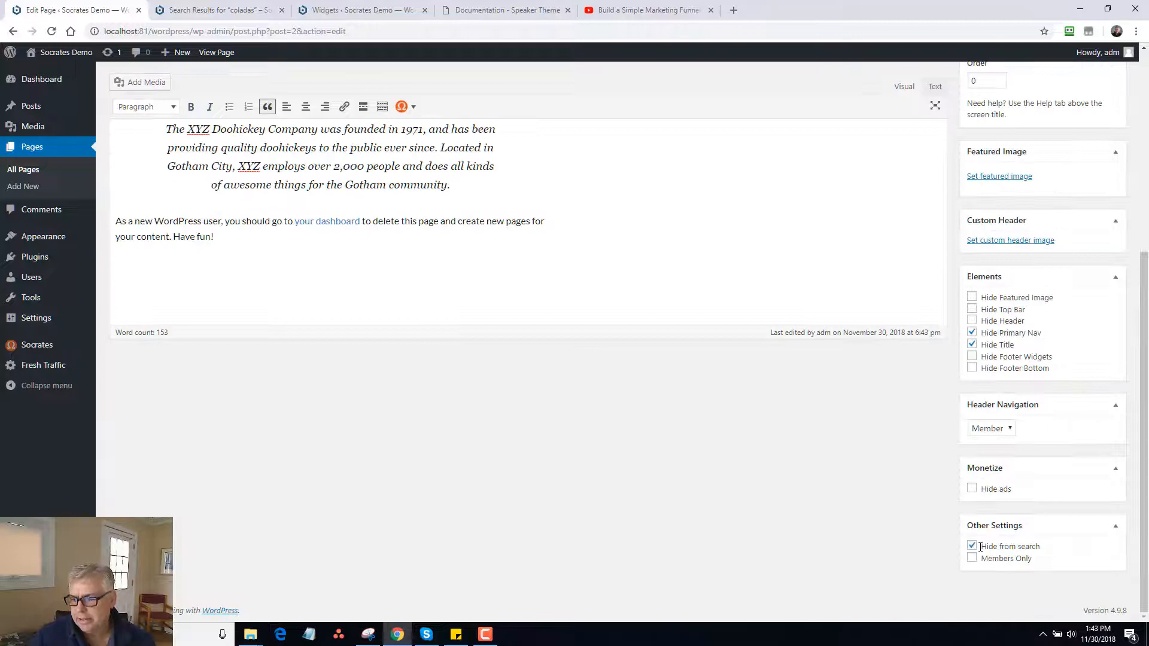
{"action": "left_click", "coordinate": [1099, 279]}
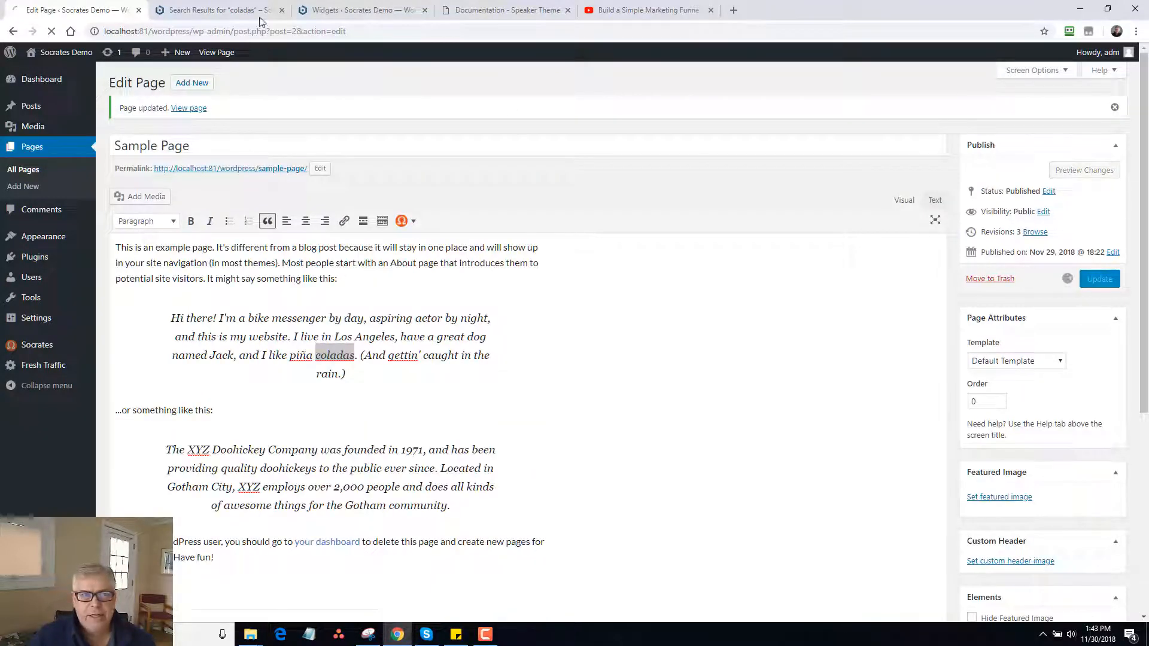
{"action": "left_click", "coordinate": [216, 10]}
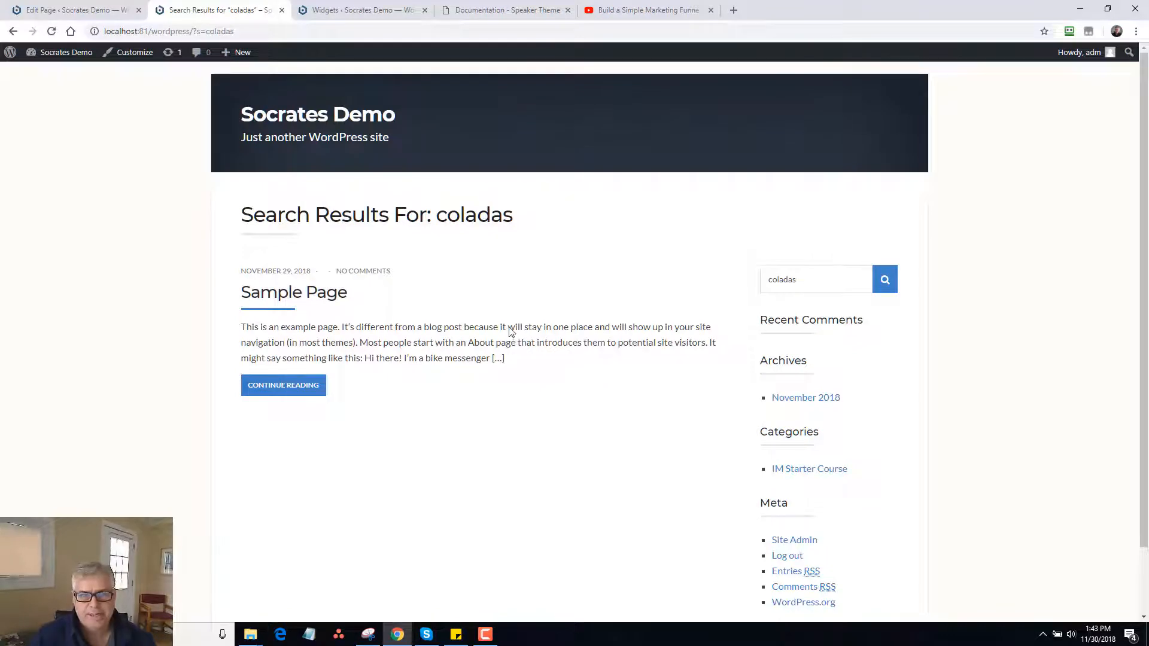
{"action": "left_click", "coordinate": [70, 10]}
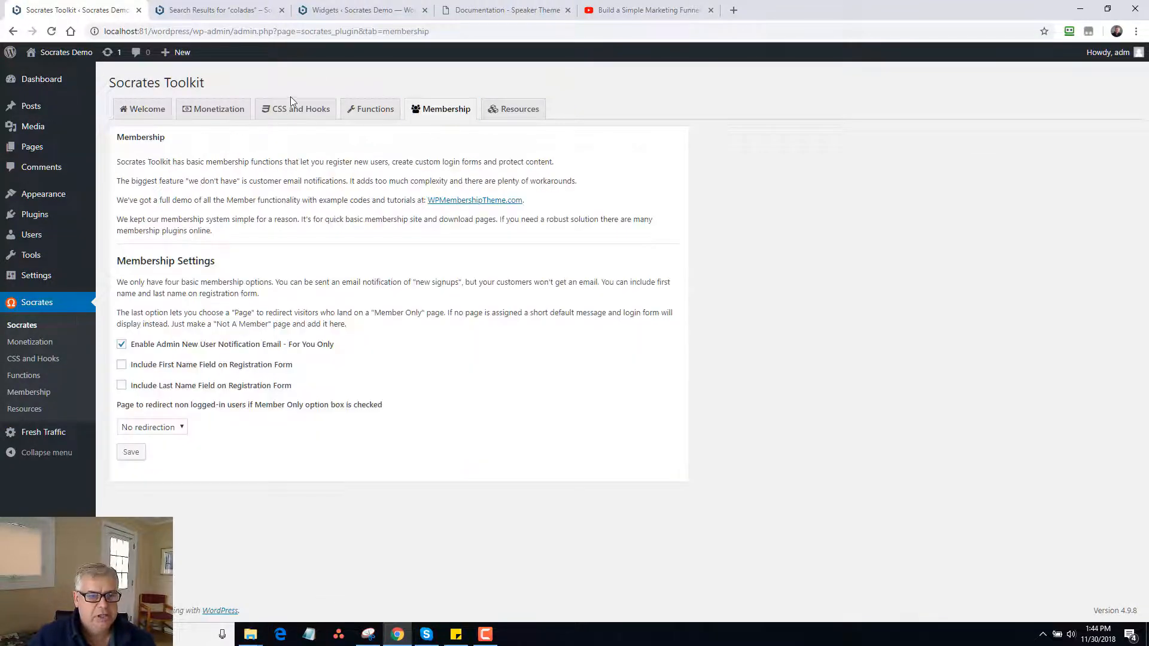
Set 'Page to redirect non logged-in users' to Sample Page in Socrates Toolkit Membership.
{"action": "left_click", "coordinate": [152, 428]}
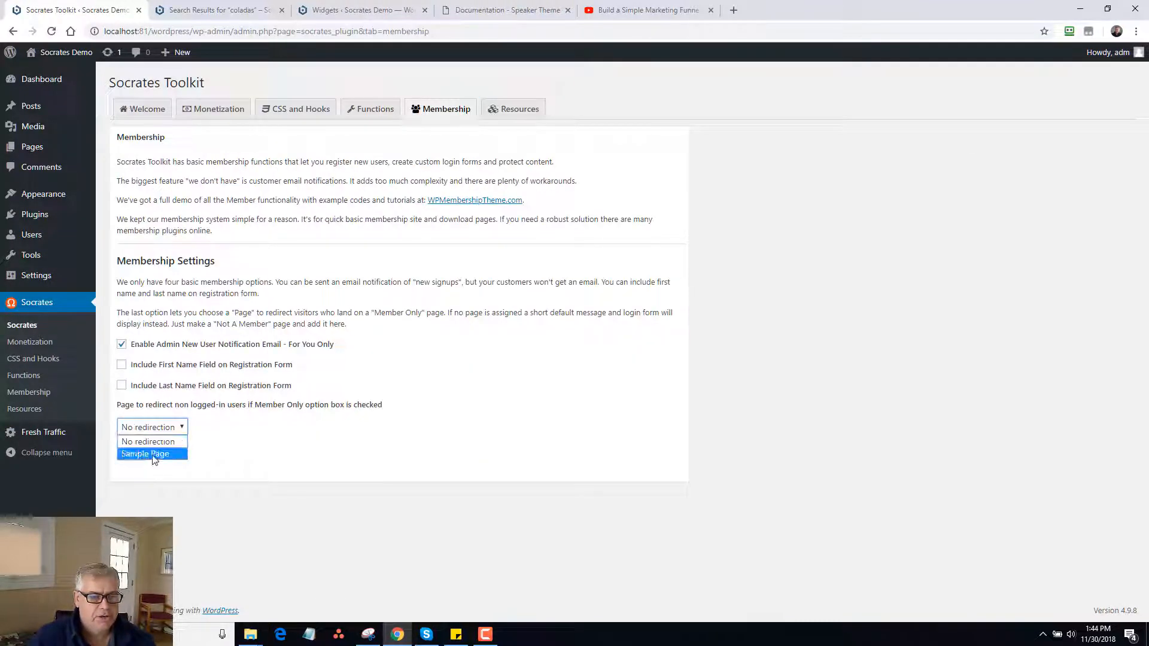
{"action": "left_click", "coordinate": [145, 454]}
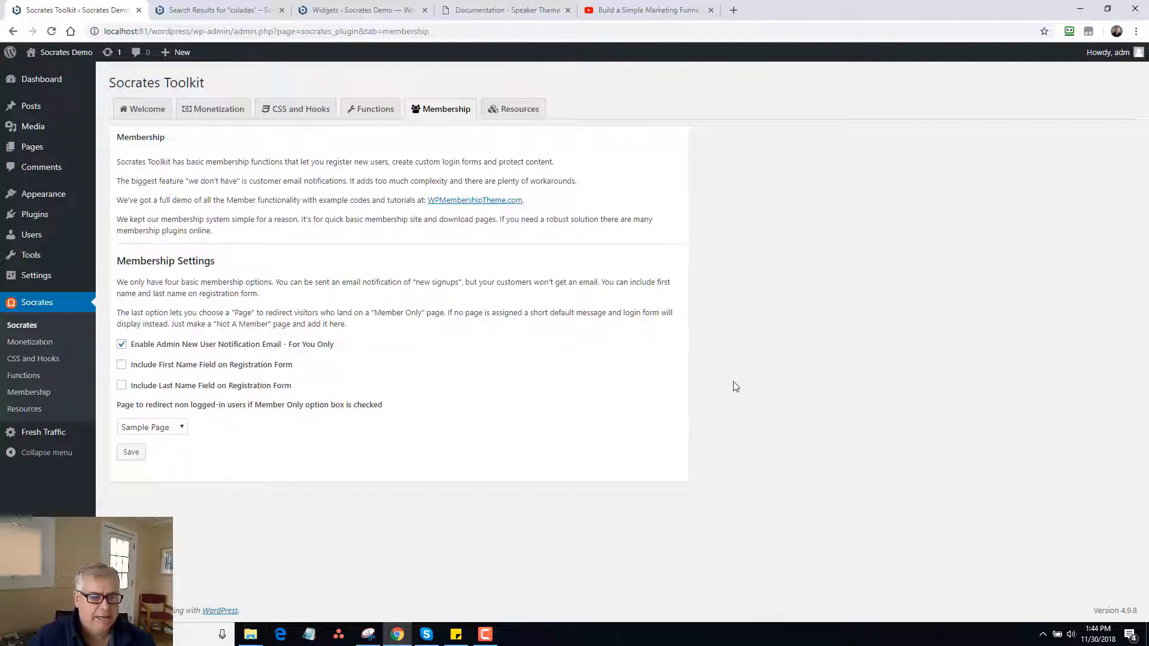
{"action": "mouse_move", "coordinate": [256, 157]}
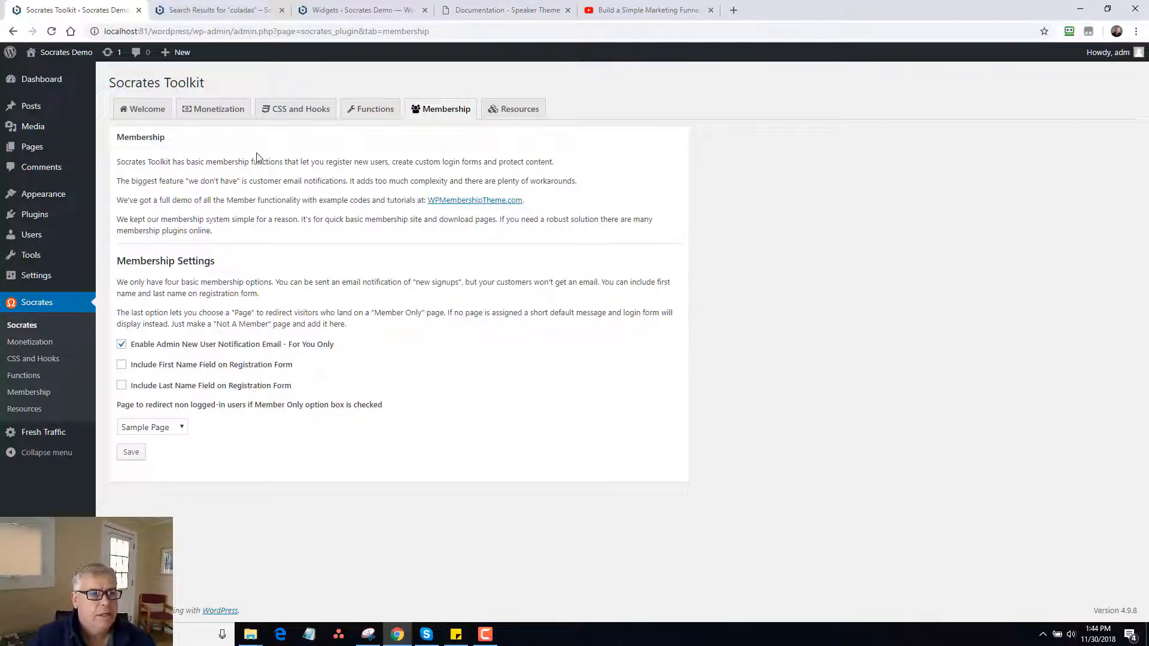